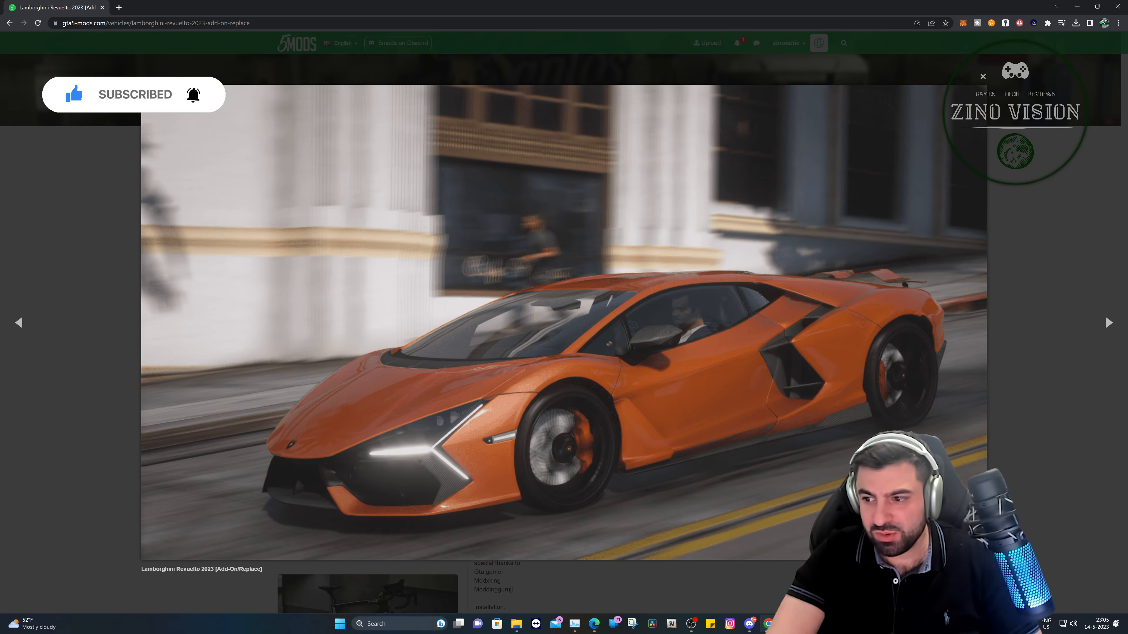
- Browse the Lamborghini Revuelto 2023 screenshots, close the gallery and skim the mod description
left_click(1108, 322)
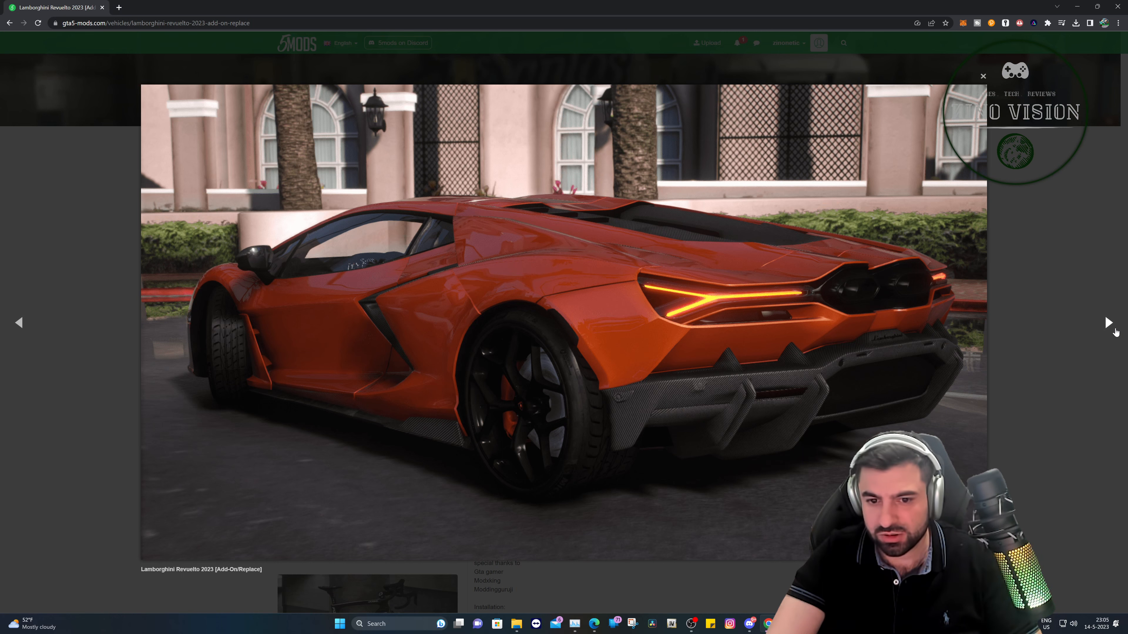
left_click(983, 75)
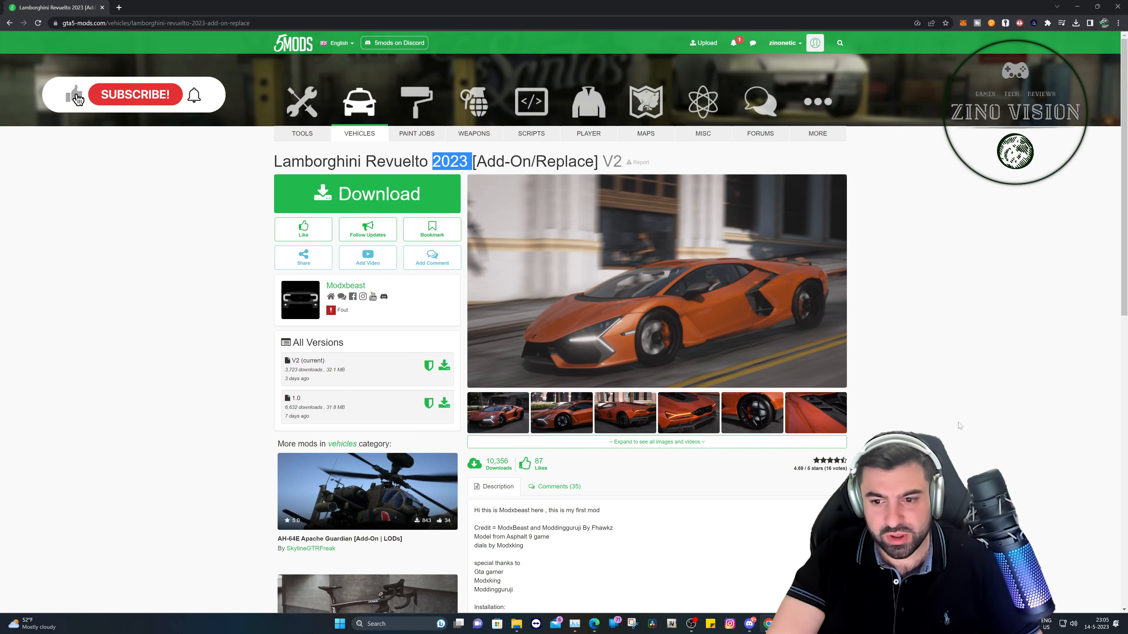
scroll("down", 3)
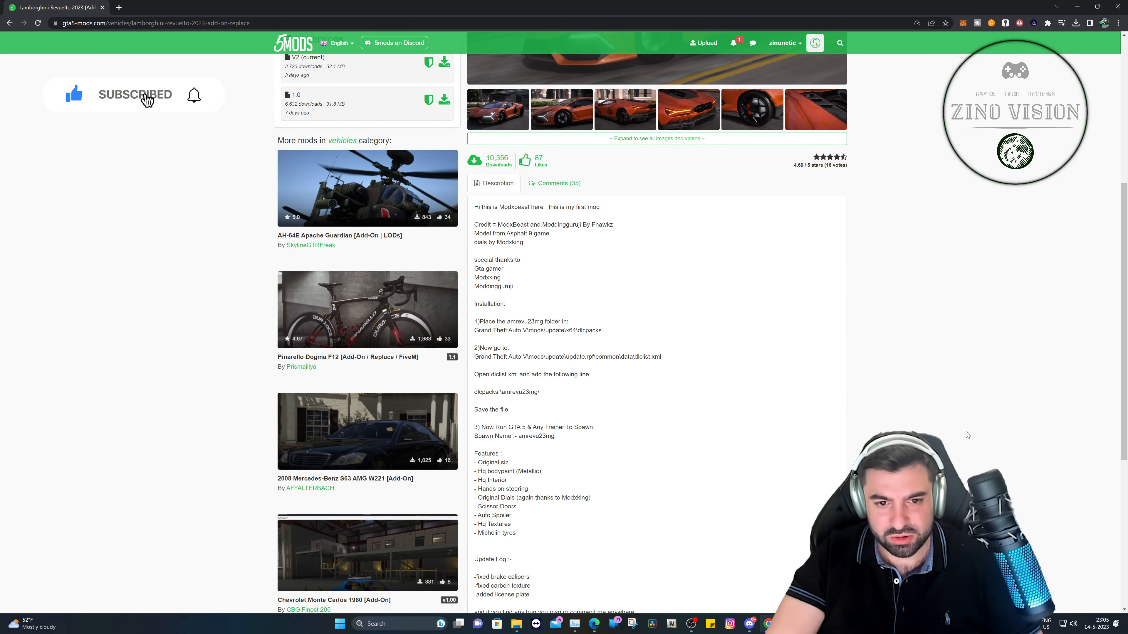
scroll("up", 3)
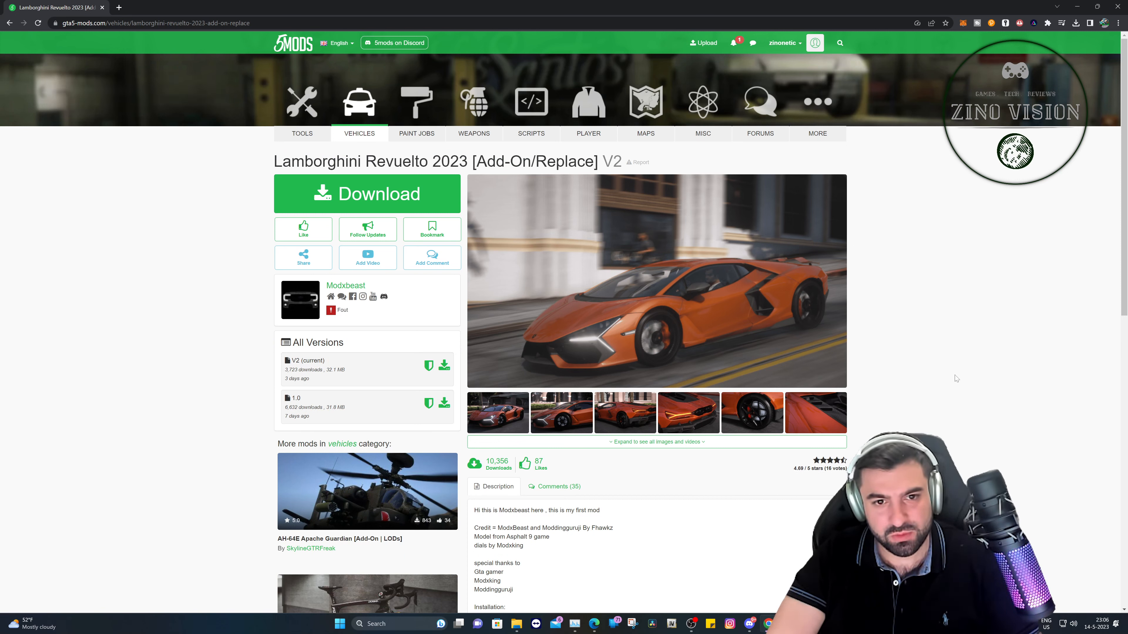
mouse_move(945, 327)
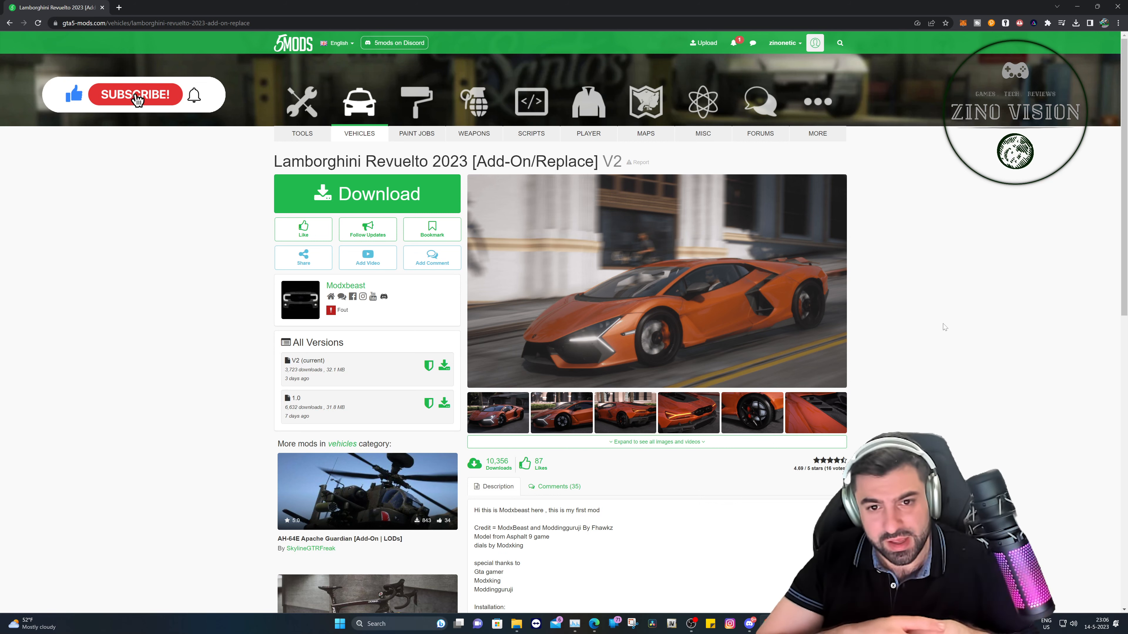
left_click(135, 94)
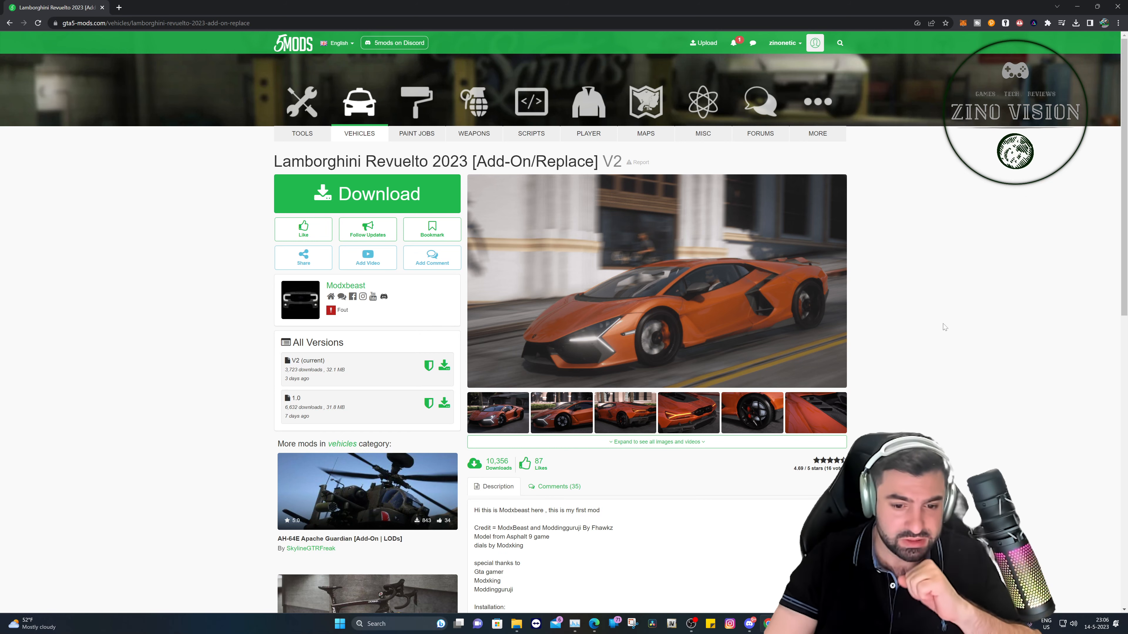
- Download the Lamborghini Revuelto 2023 V2 .rar via the green Download button
left_click(366, 193)
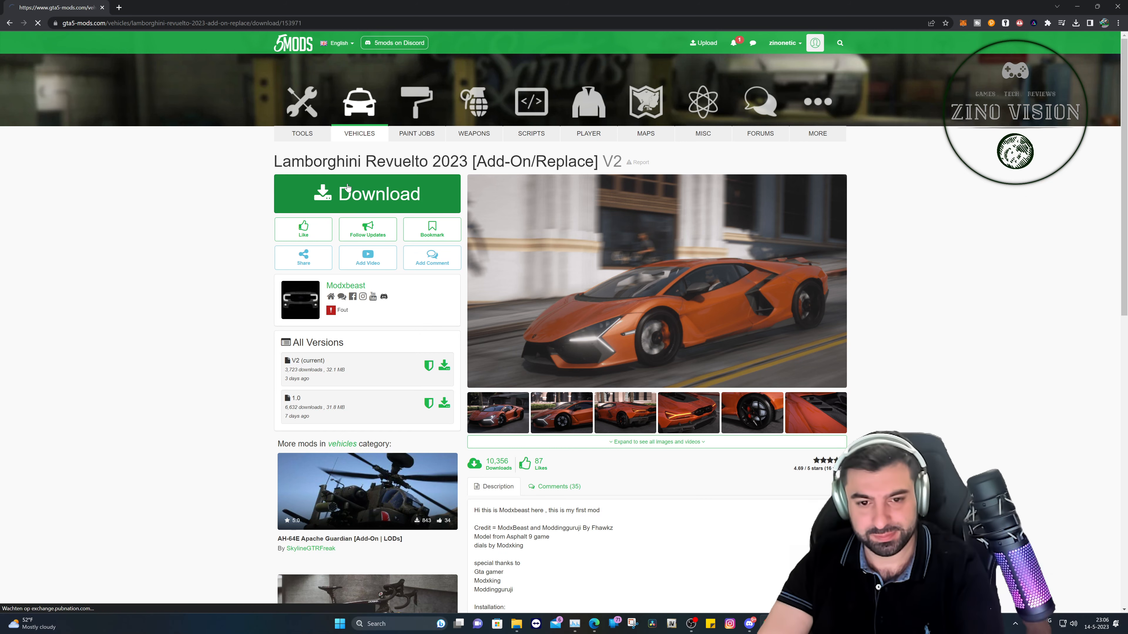
left_click(366, 193)
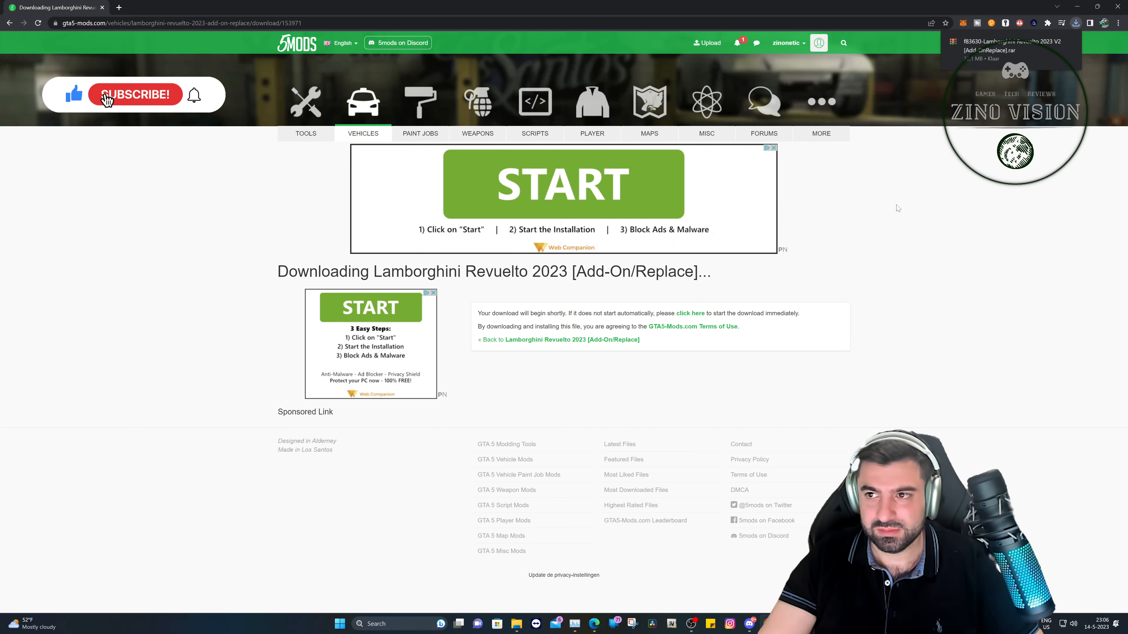
left_click(135, 94)
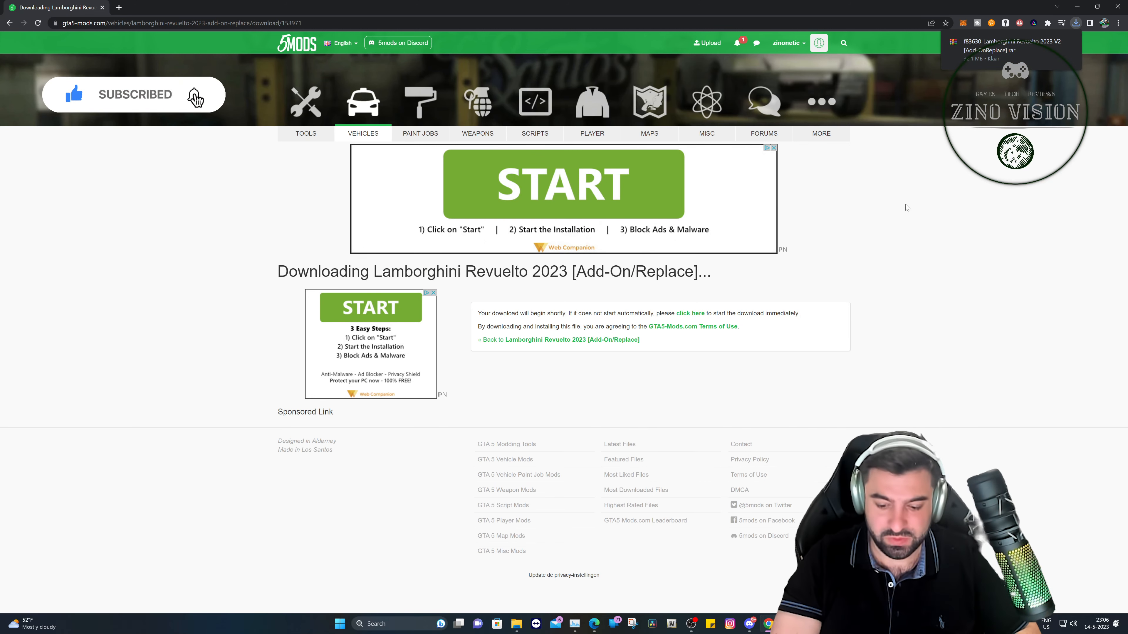
left_click(516, 624)
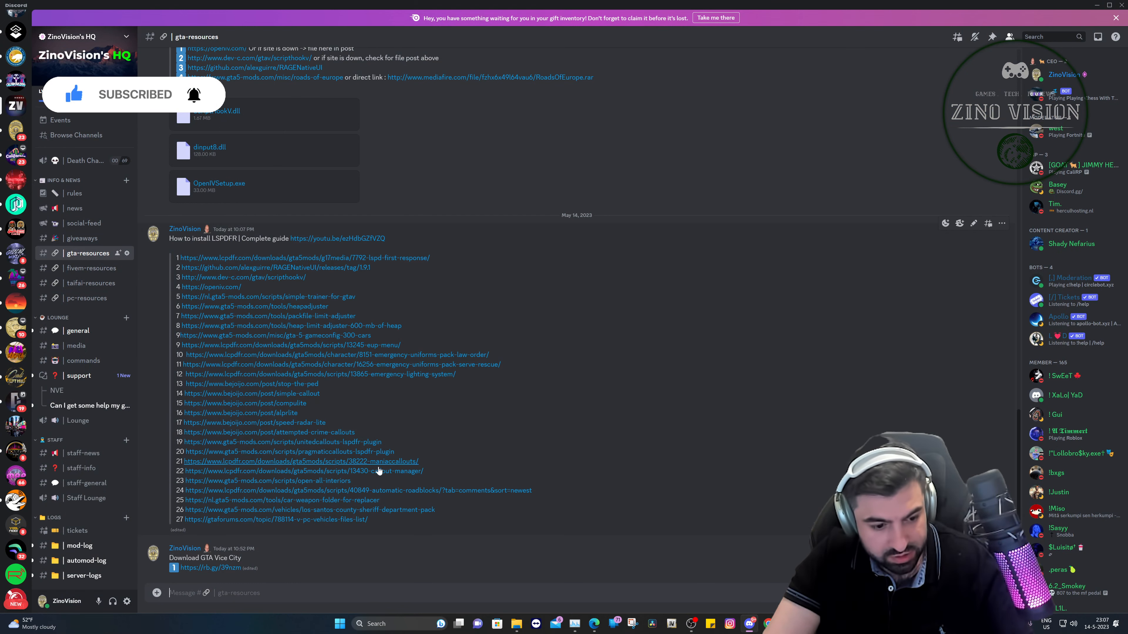
- Send the gta5-mods.com Revuelto mod URL as a message in the gta-resources channel
type("https://www.gta5-mods.com/vehicles/lamborghini-revuelto-2023-add-on-replace")
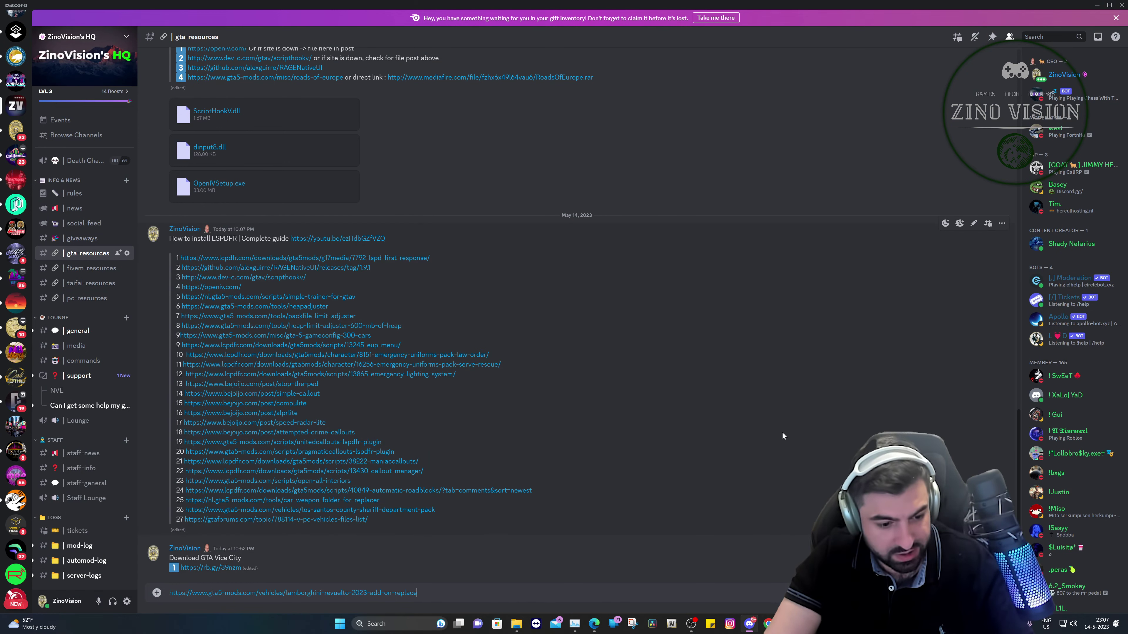
key("Return")
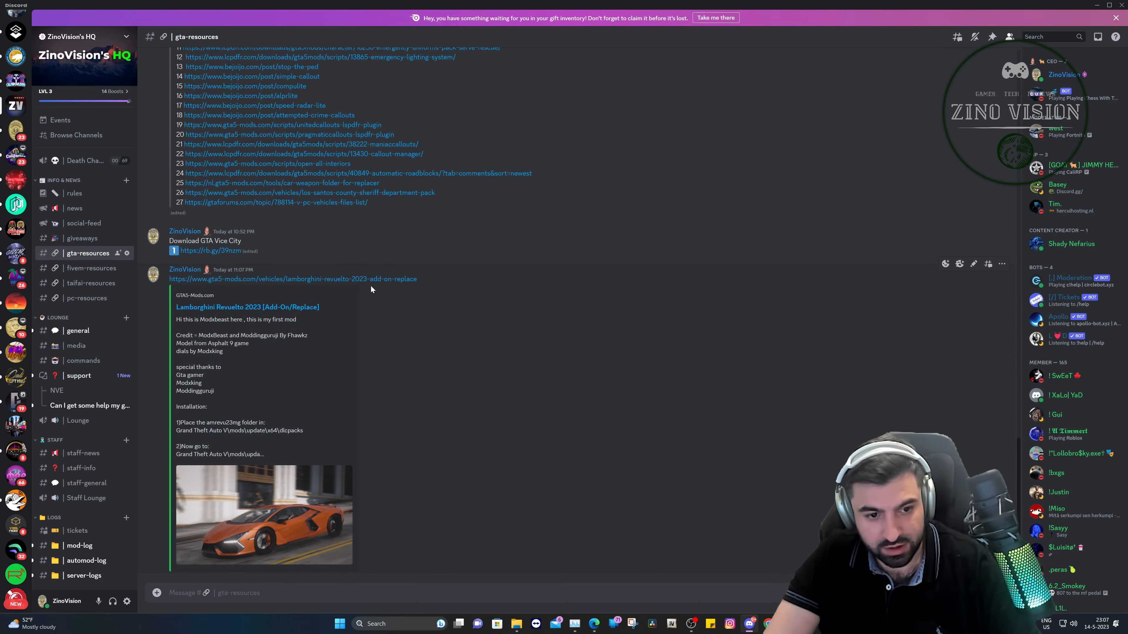
scroll("up", 3)
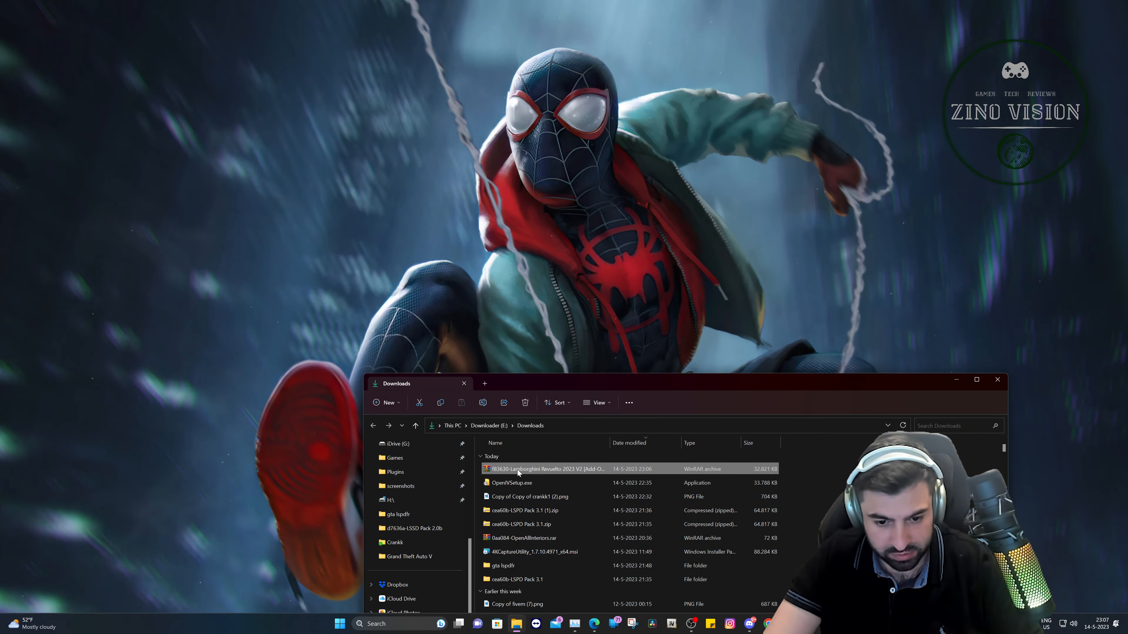
- Extract the Revuelto .rar with WinRAR and open its inner folder with Readme, AddOn and Replace
right_click(547, 468)
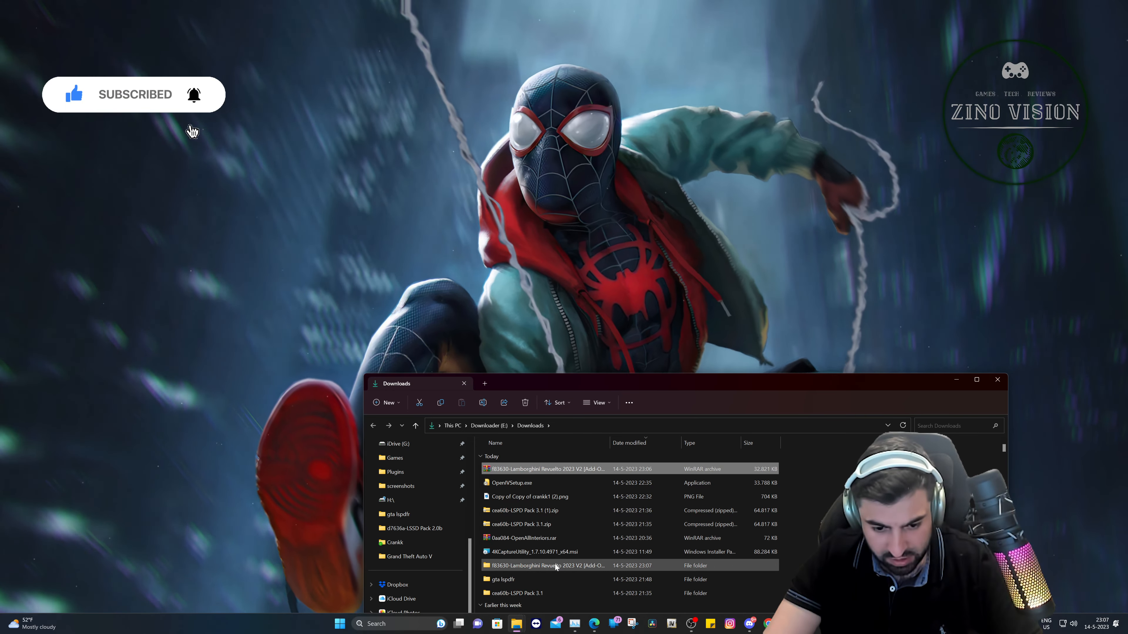
right_click(504, 580)
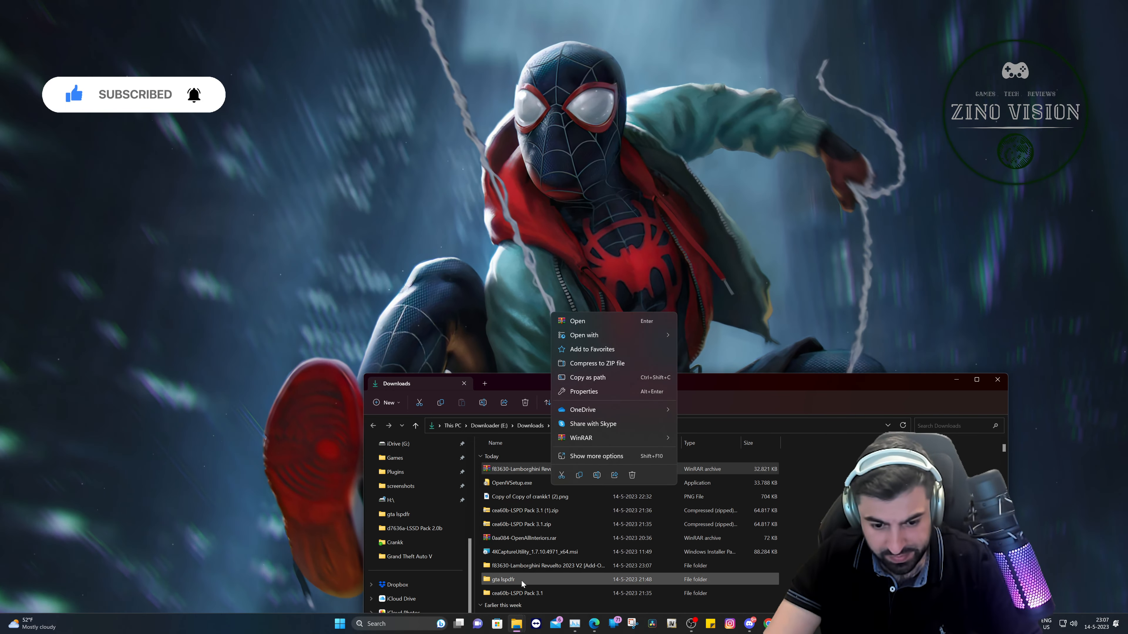
left_click(577, 321)
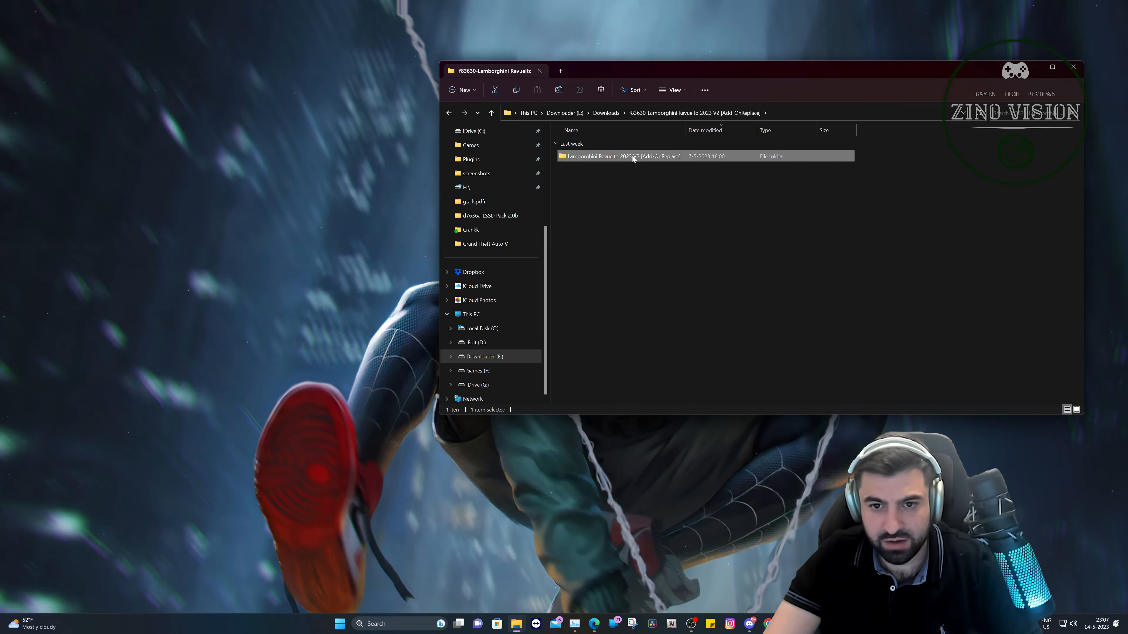
double_click(620, 156)
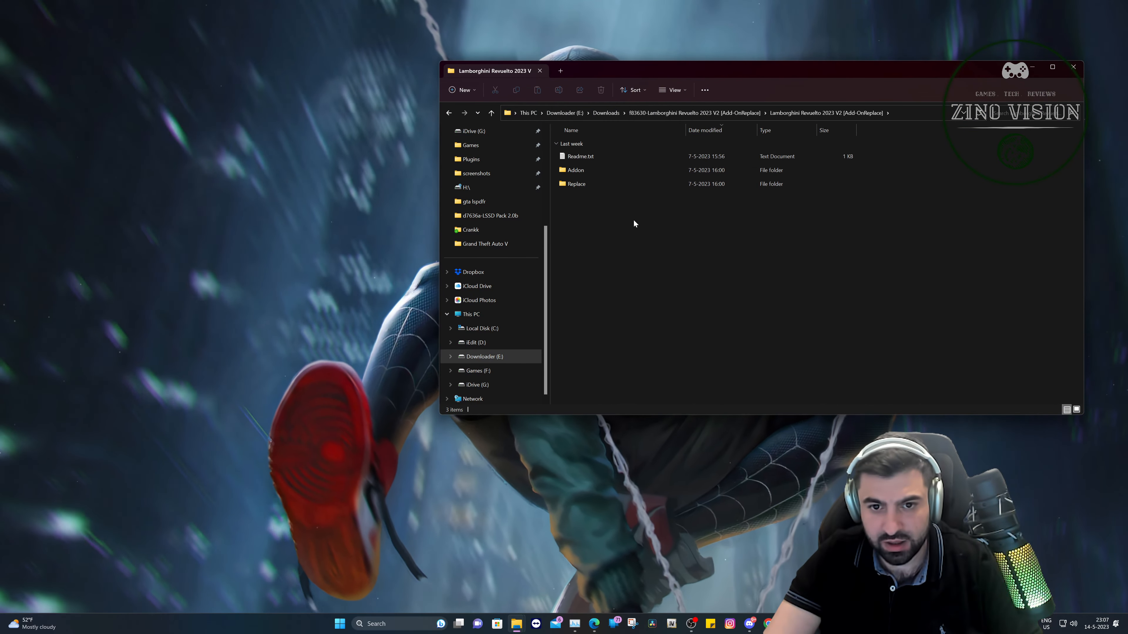
mouse_move(694, 229)
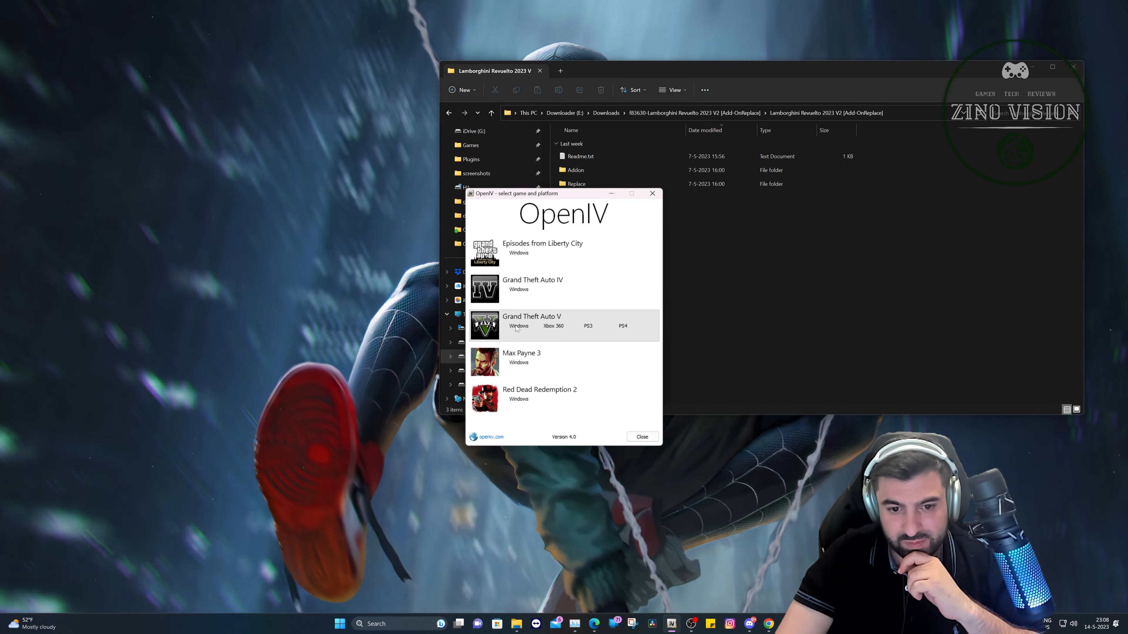
- Choose Grand Theft Auto V for Windows at F:\Games\Grand Theft Auto V and dismiss the backup notice
left_click(532, 320)
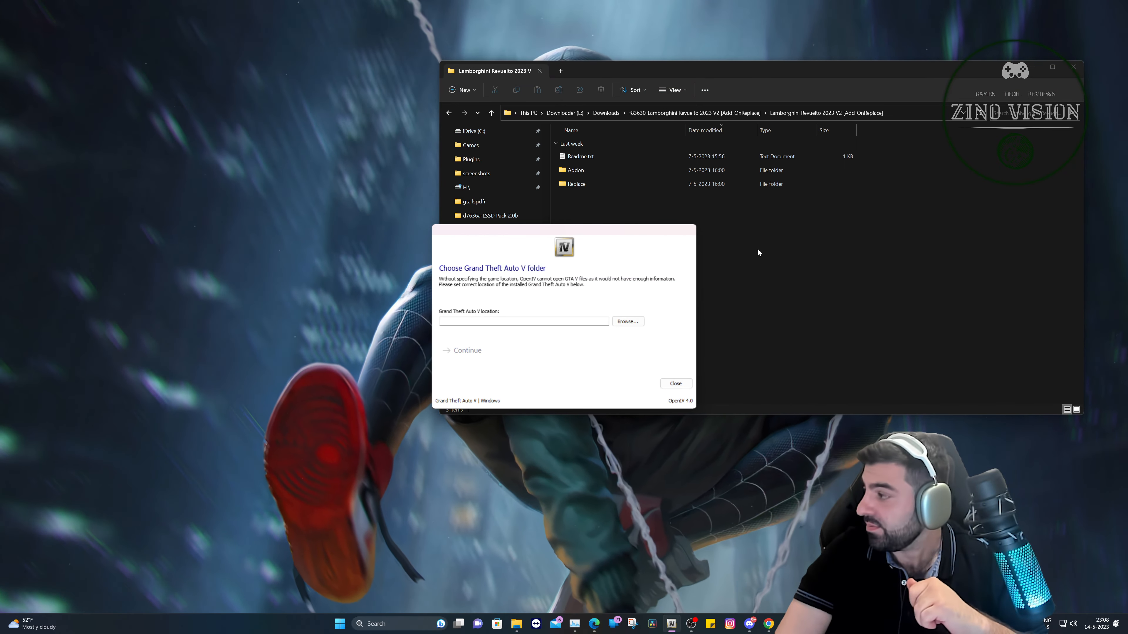
left_click(627, 321)
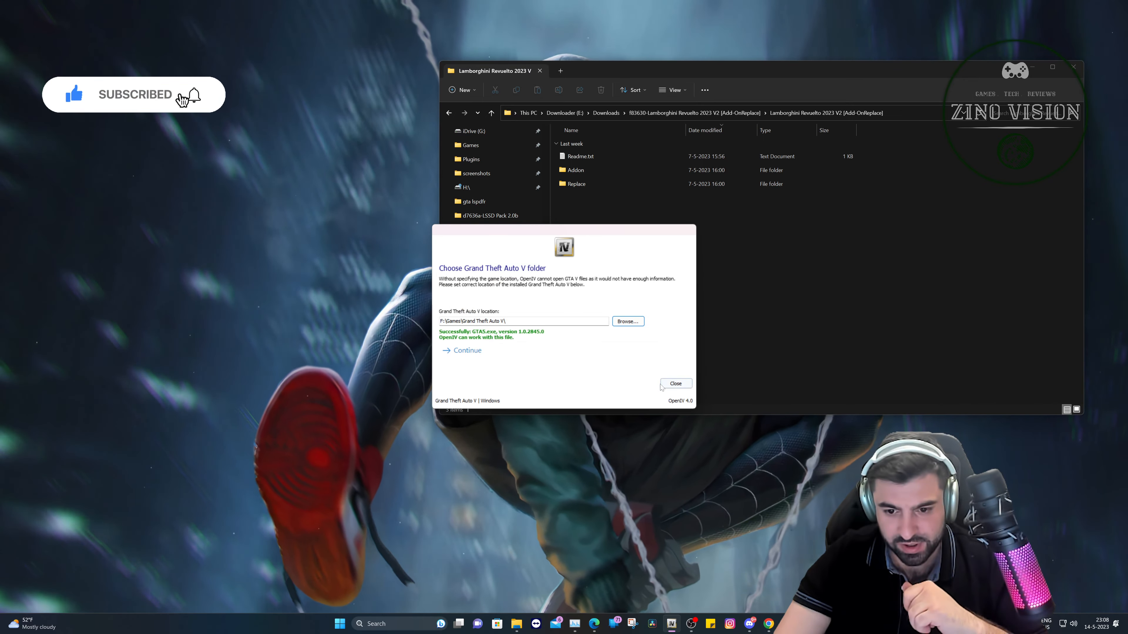
left_click(467, 351)
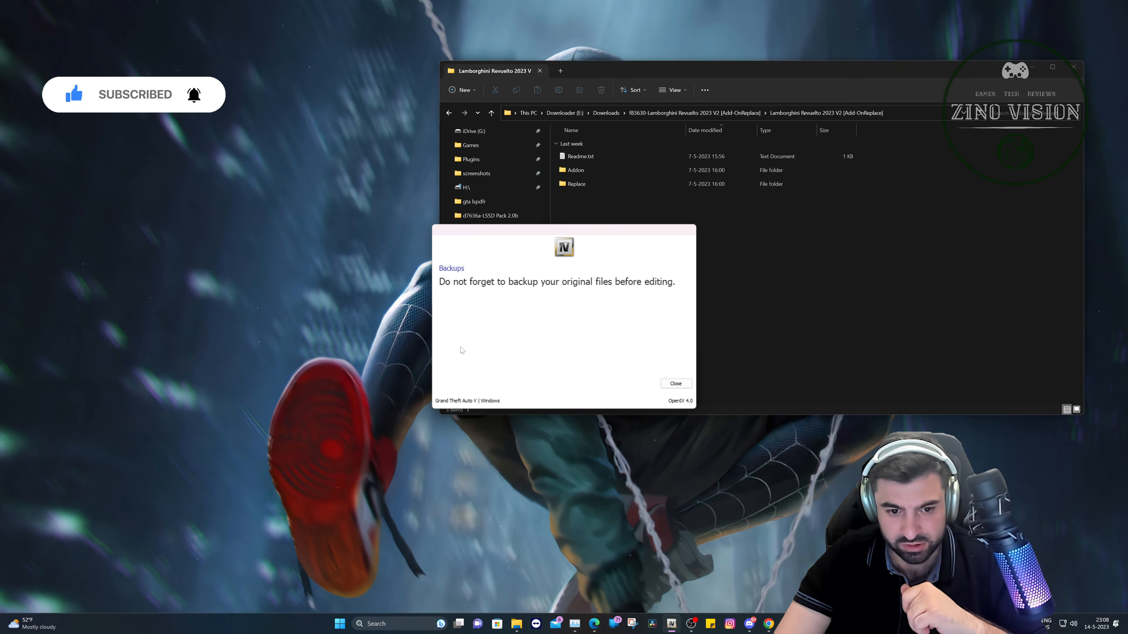
left_click(675, 382)
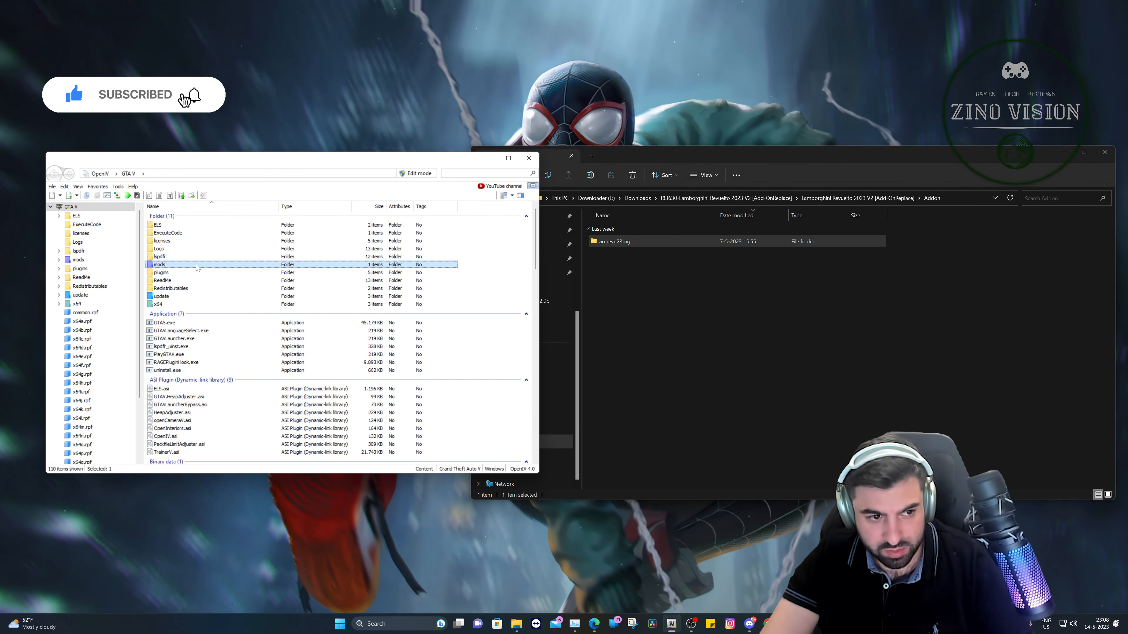
- Copy the amrevu23mg folder into mods\update\x64\dlcpacks, then return to the game root
double_click(93, 276)
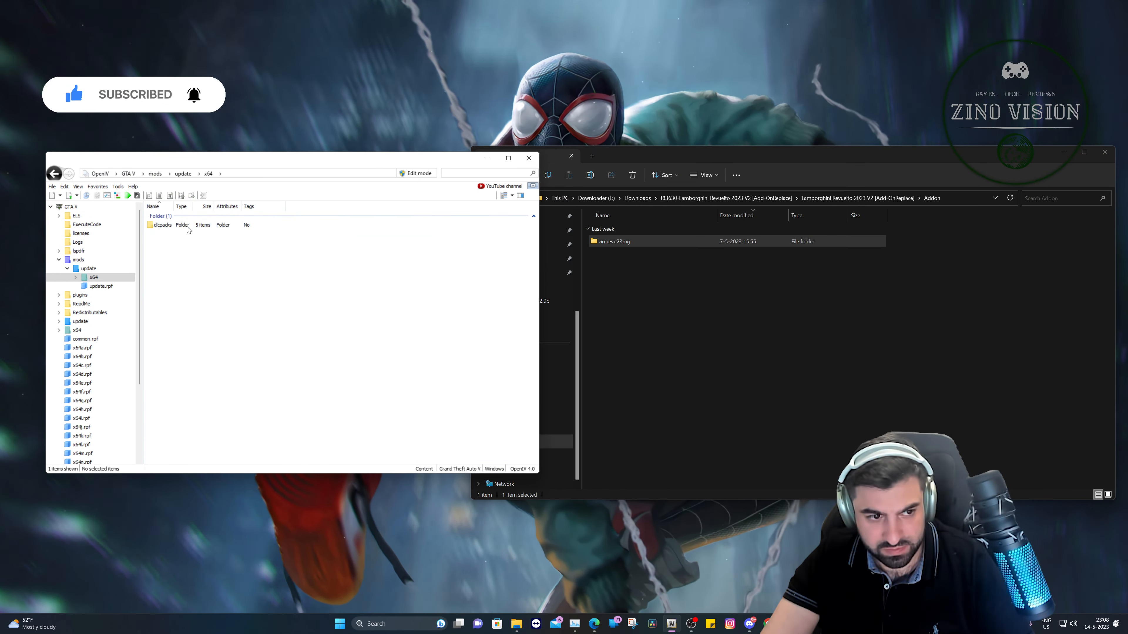
double_click(162, 224)
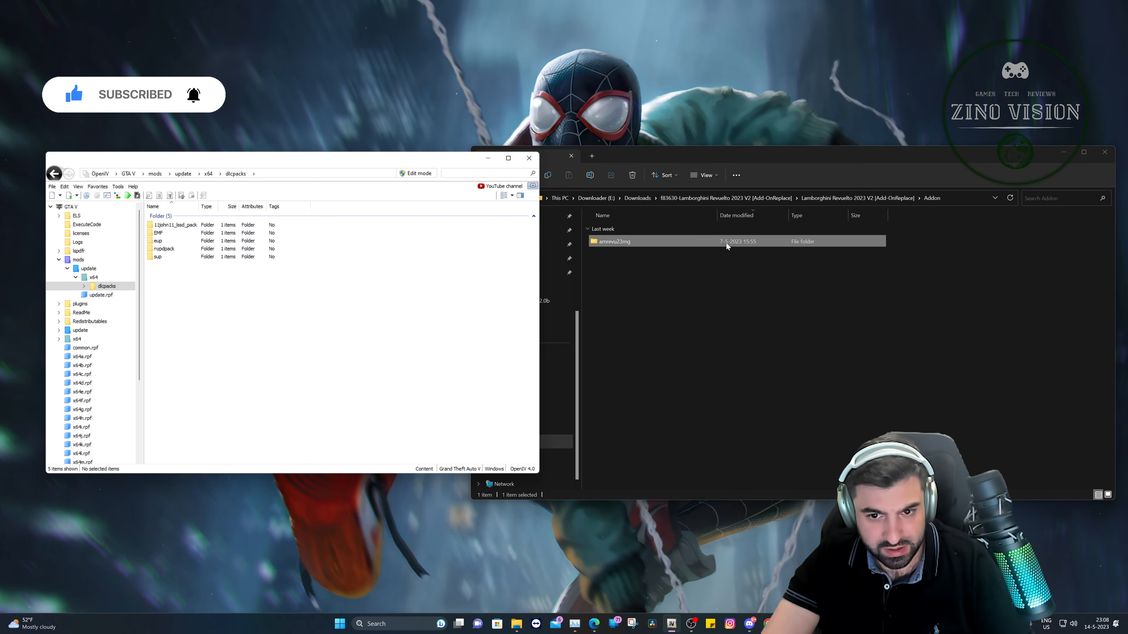
left_click(676, 319)
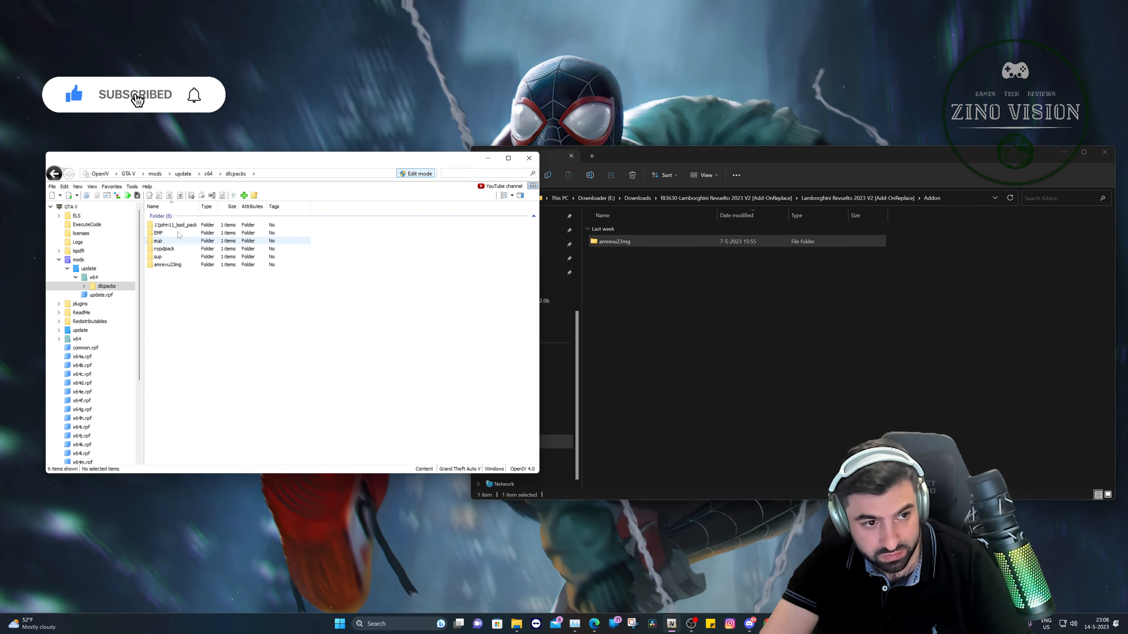
left_click(127, 174)
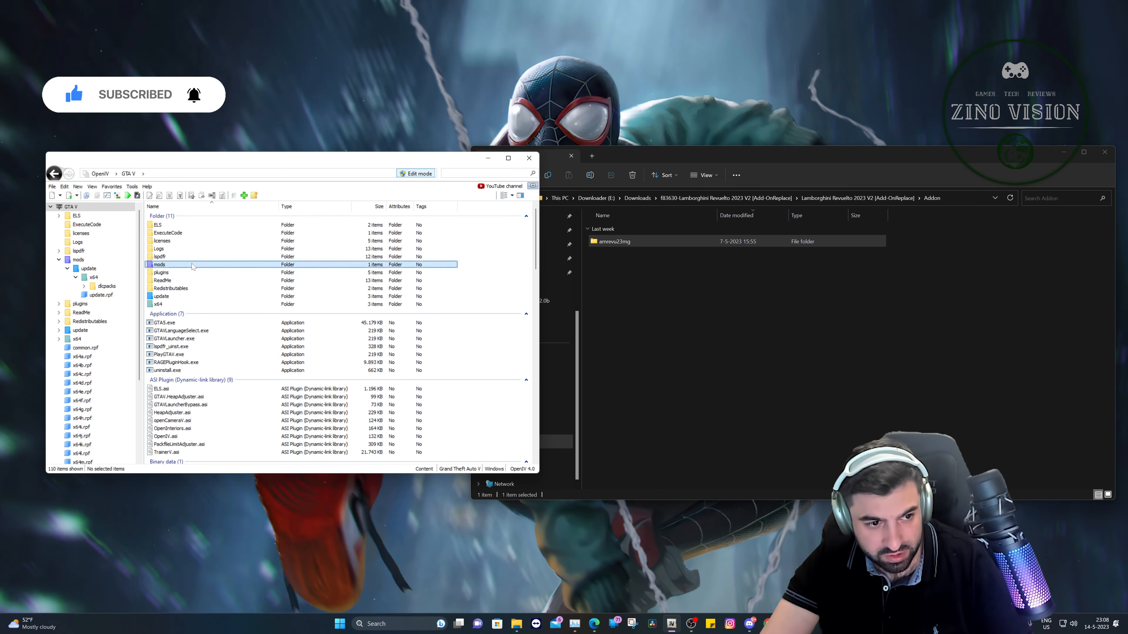
- In mods update.rpf's dlclist.xml, add <Item>dlcpacks:/amrevu23mg/</Item> after the last entry and save
double_click(87, 268)
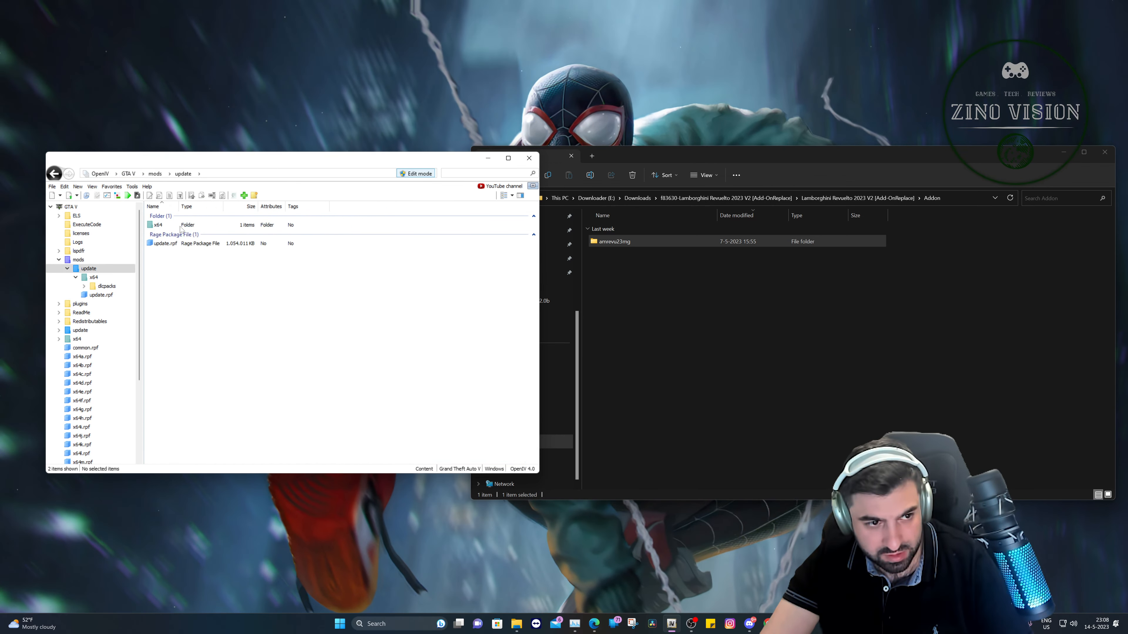
double_click(162, 243)
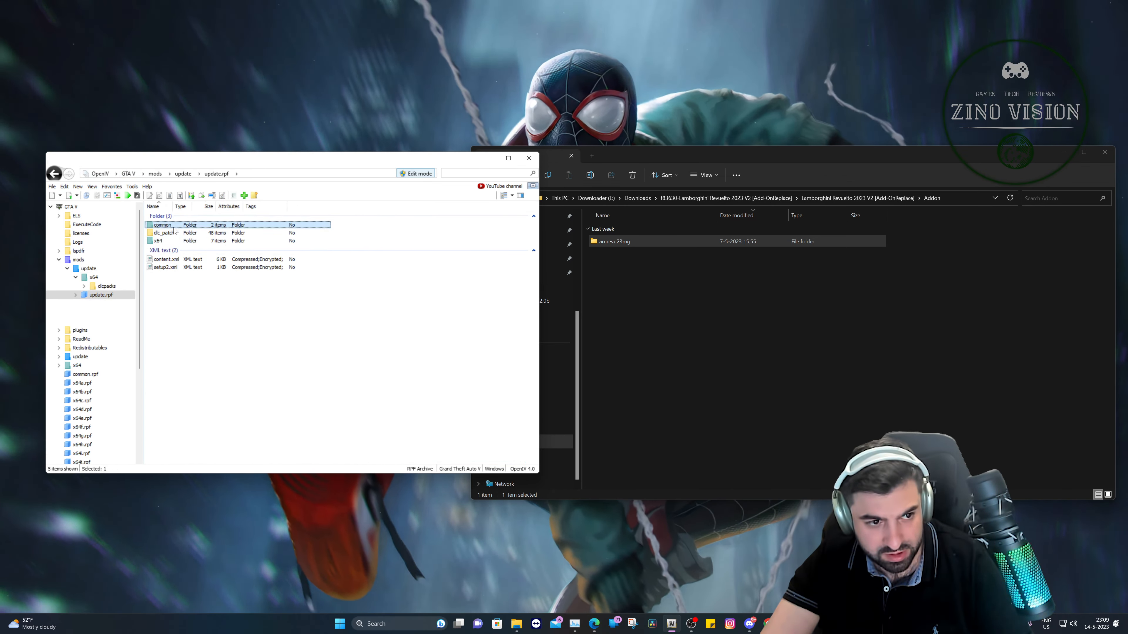
double_click(161, 225)
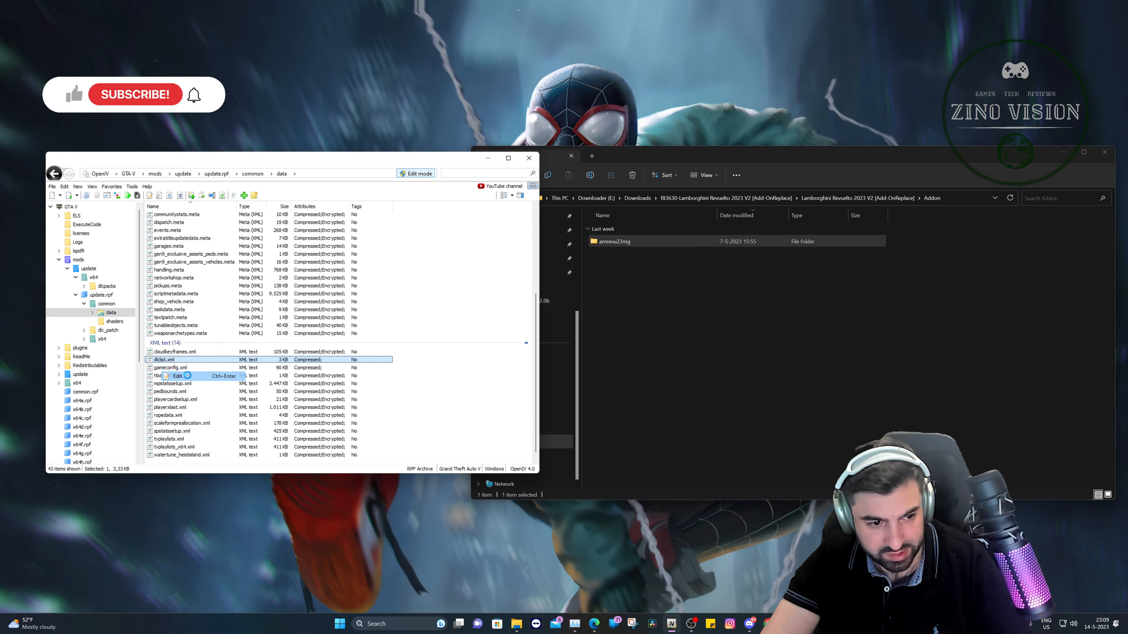
left_click(175, 376)
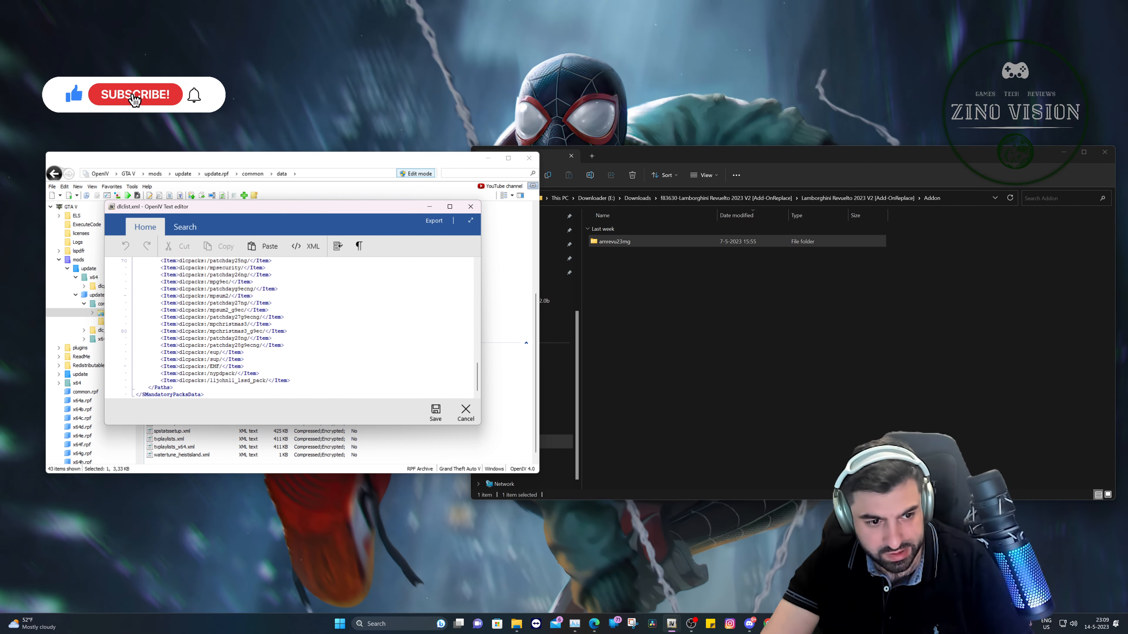
left_click(216, 381)
type("<Item>dlcpacks:/amrevu23mg/</Item>")
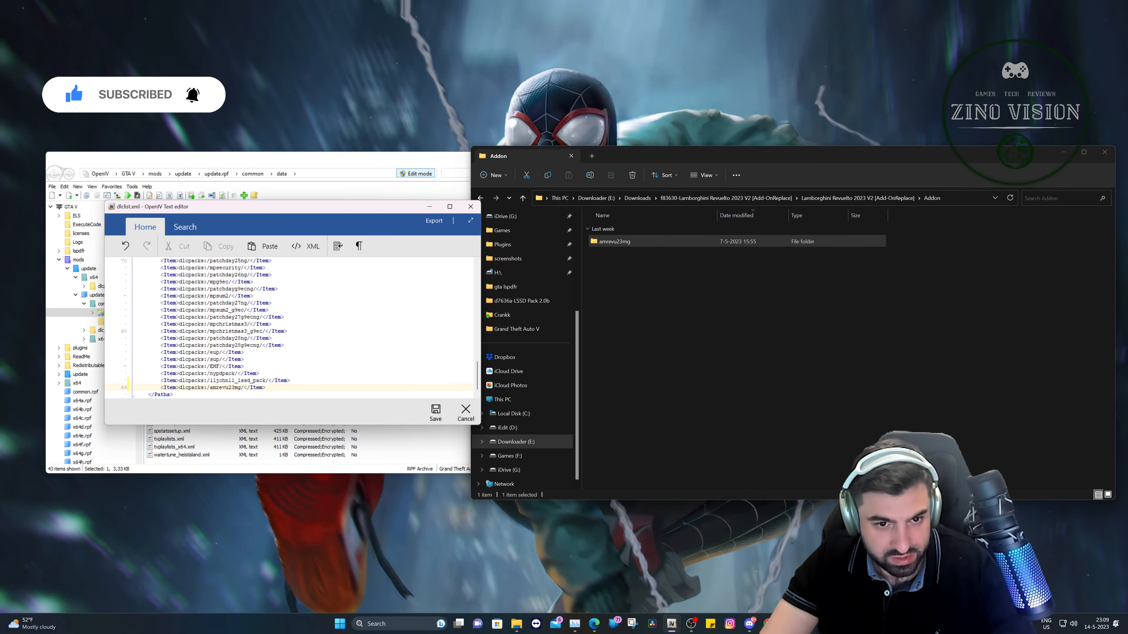
left_click(466, 413)
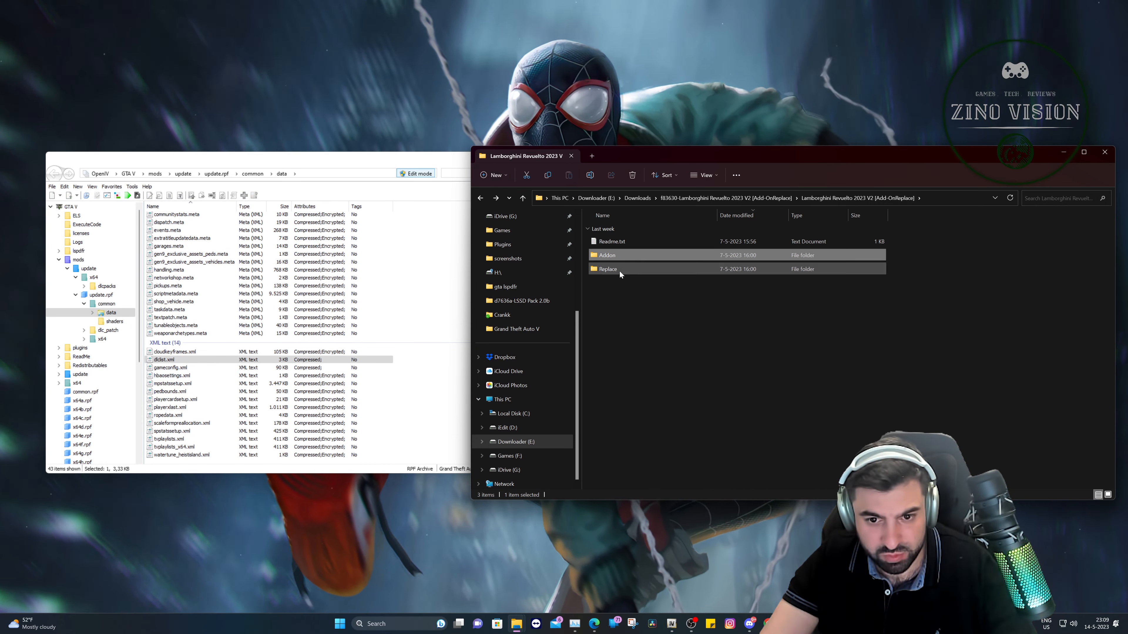
- Open the Replace folder in Explorer and the EMF pack's dlc.rpf vehicles archive holding the Infernus files
double_click(608, 268)
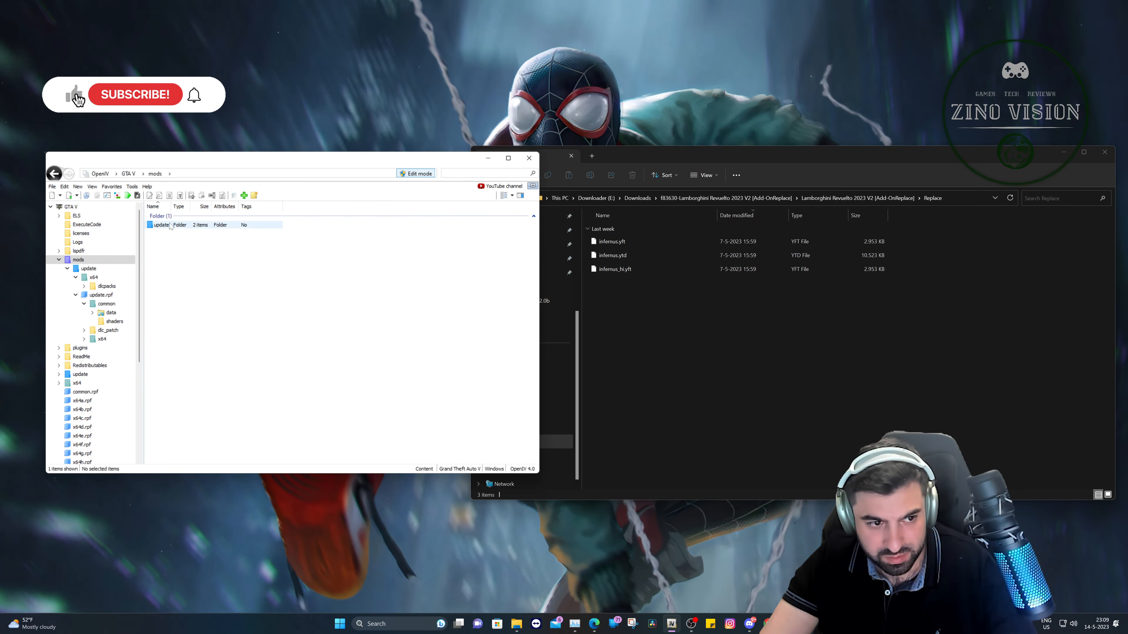
double_click(160, 224)
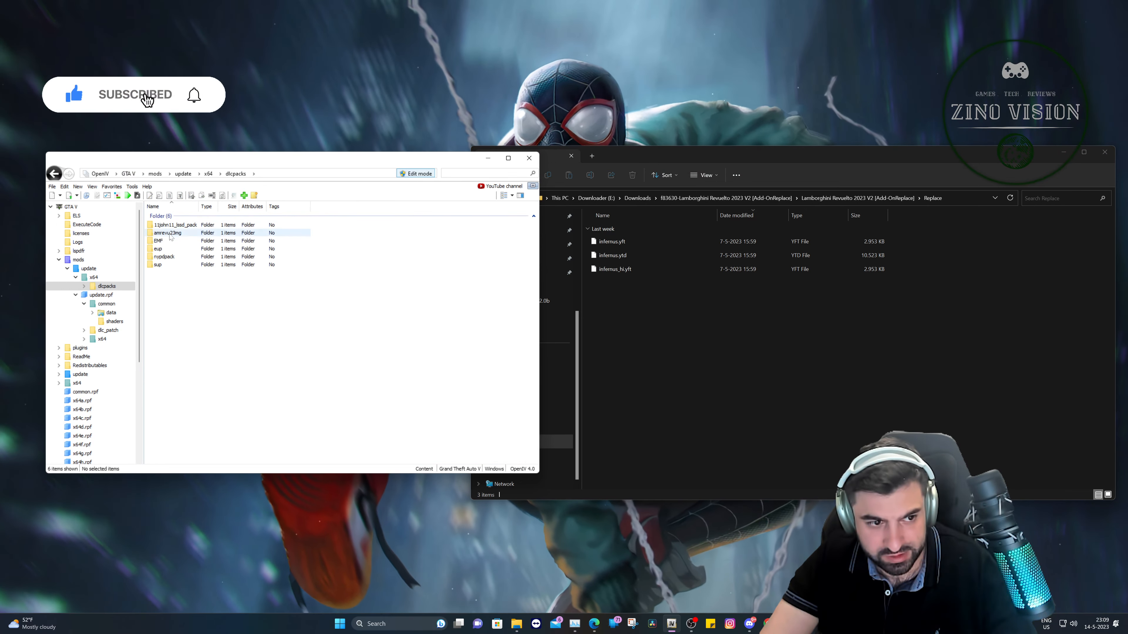
double_click(157, 240)
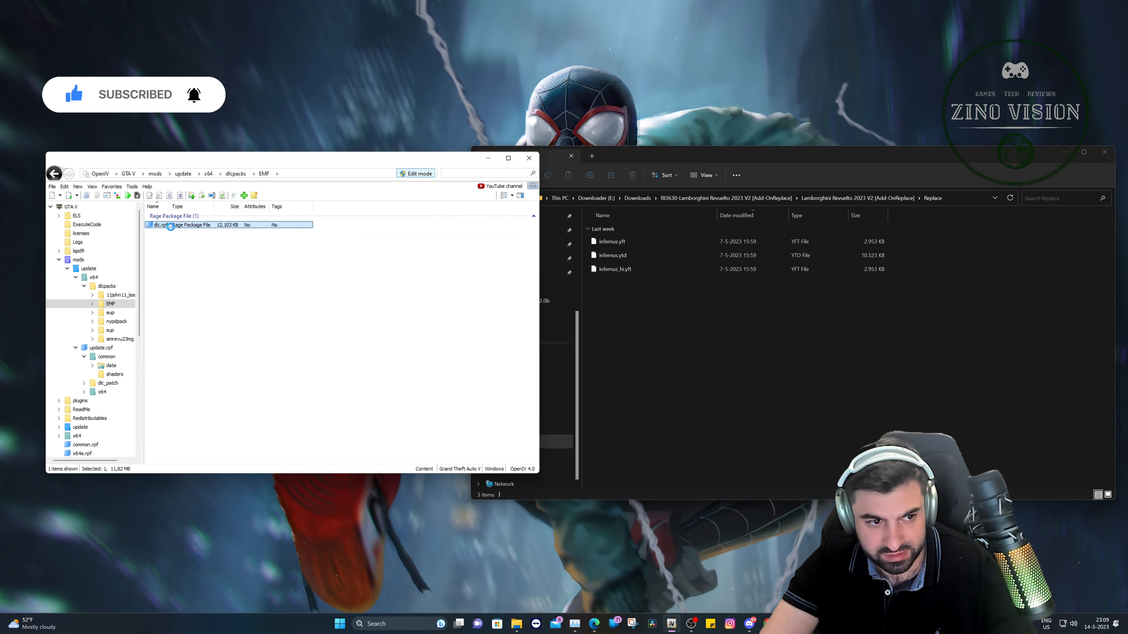
double_click(187, 224)
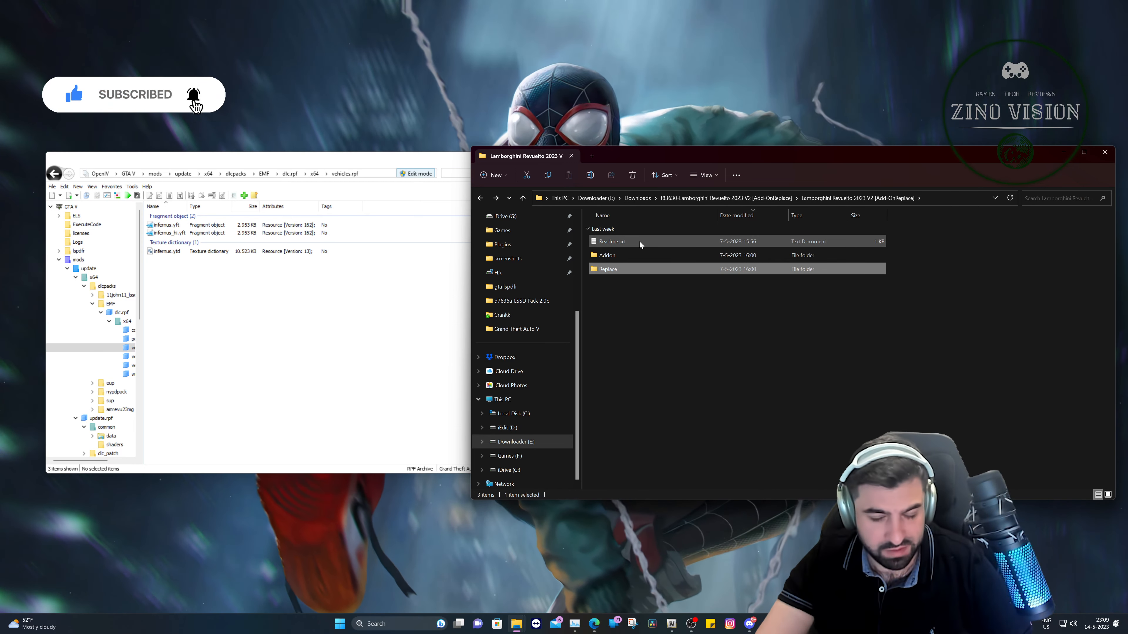
- Read the mod's Readme.txt, browse nypdpack's dlc.rpf vehicles archive, then go back to the GTA V folder
double_click(612, 241)
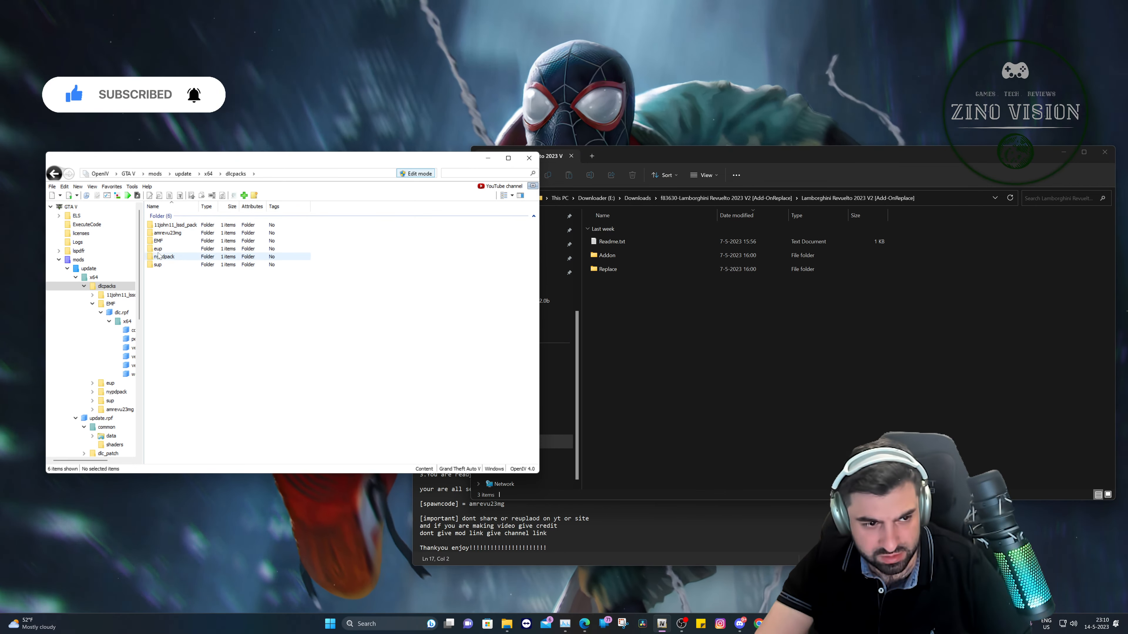
double_click(116, 391)
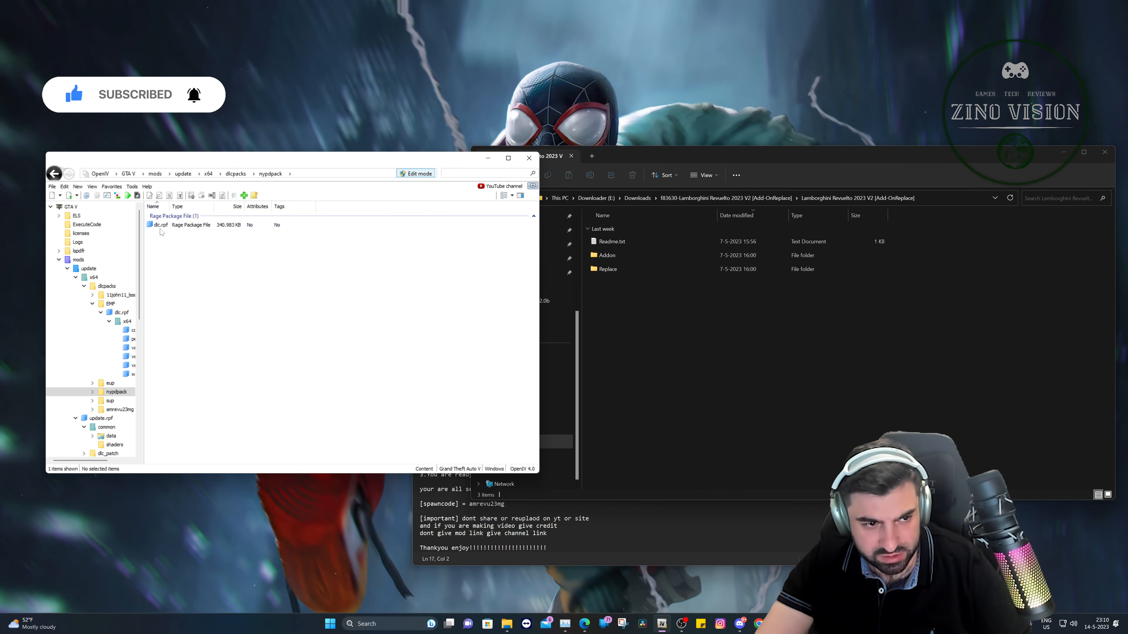
double_click(160, 224)
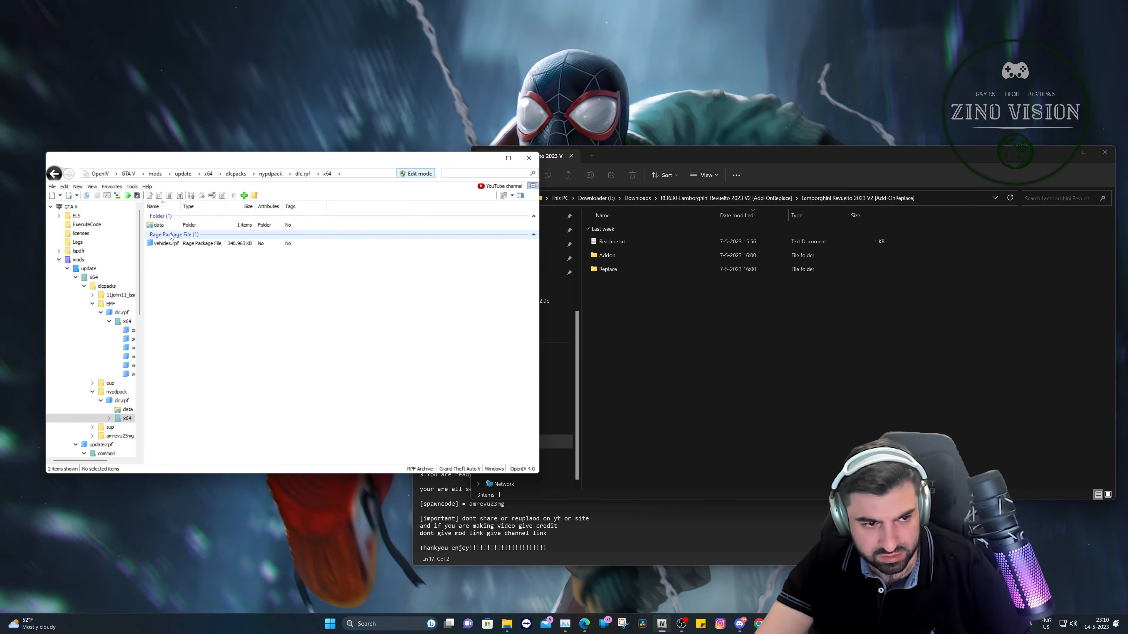
double_click(164, 244)
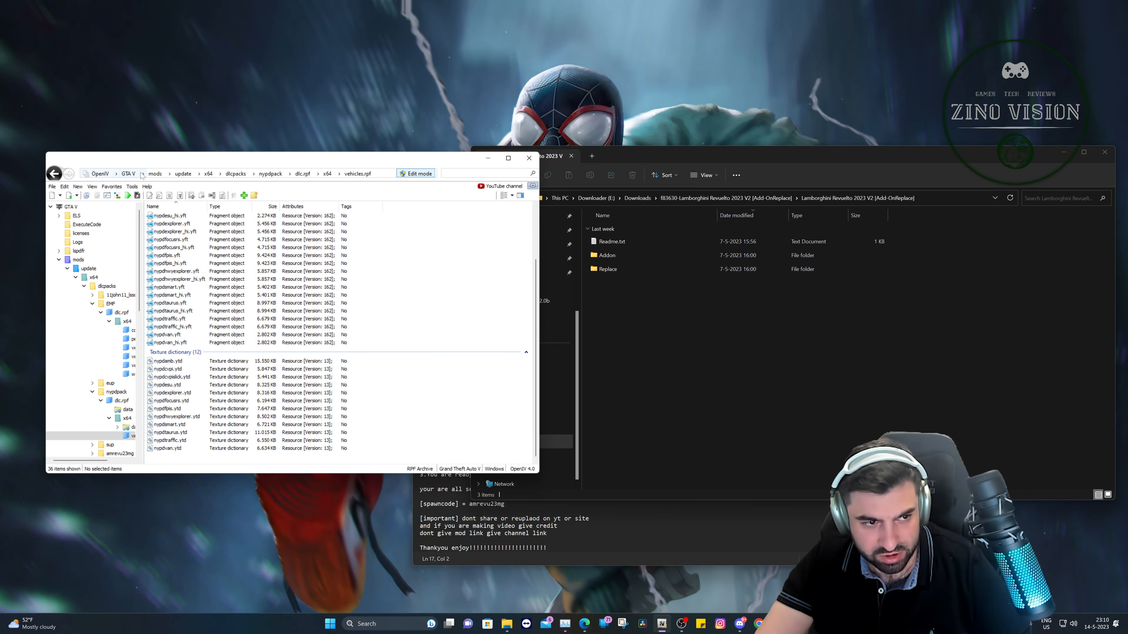
left_click(129, 173)
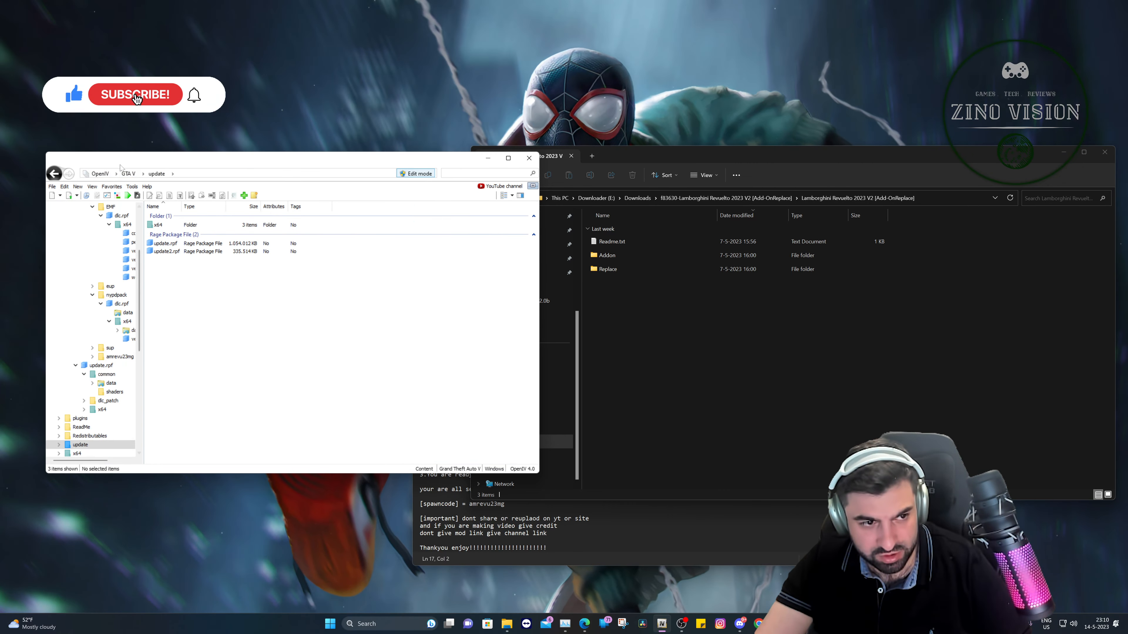
- Browse update\x64\dlcpacks patchday28ng's dlc.rpf vehicles folder, then return to the update folder
double_click(128, 225)
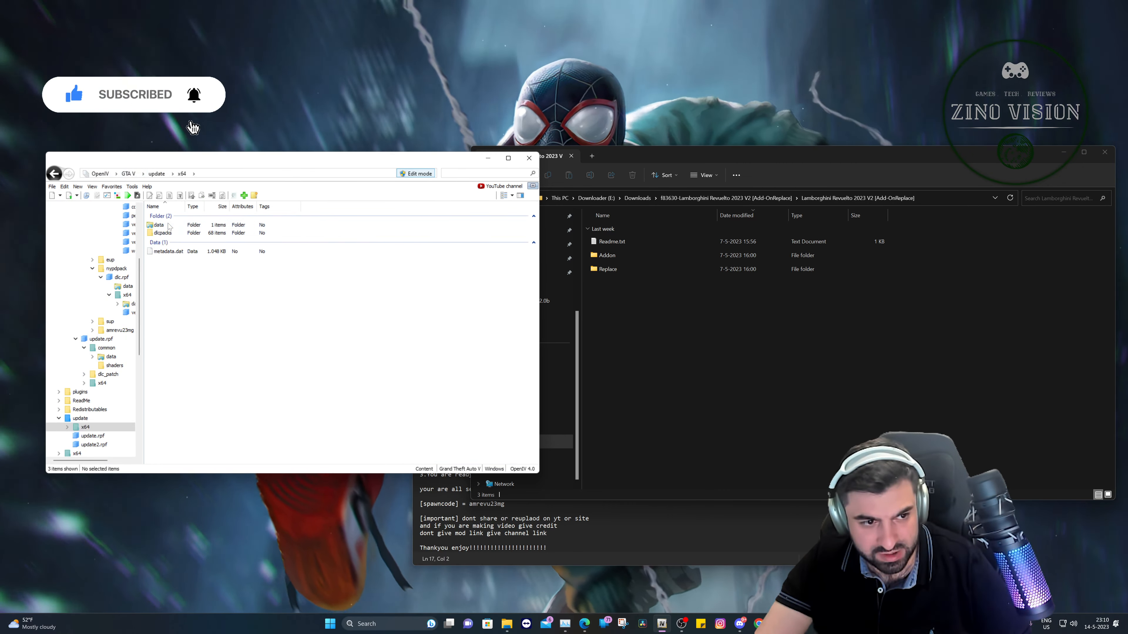
double_click(162, 232)
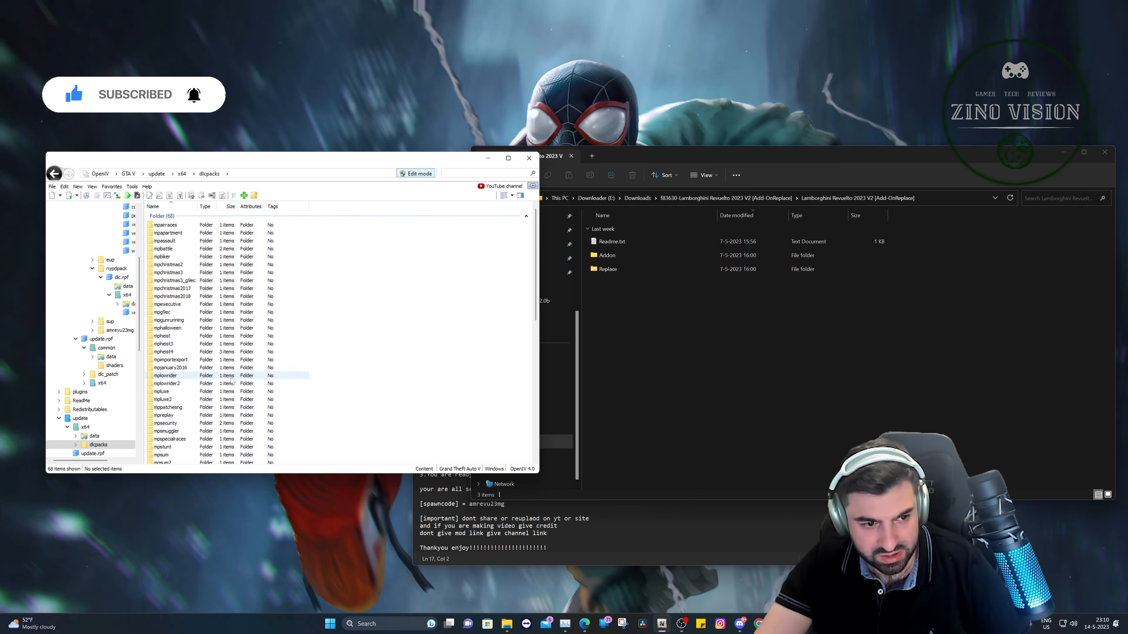
scroll("down", 3)
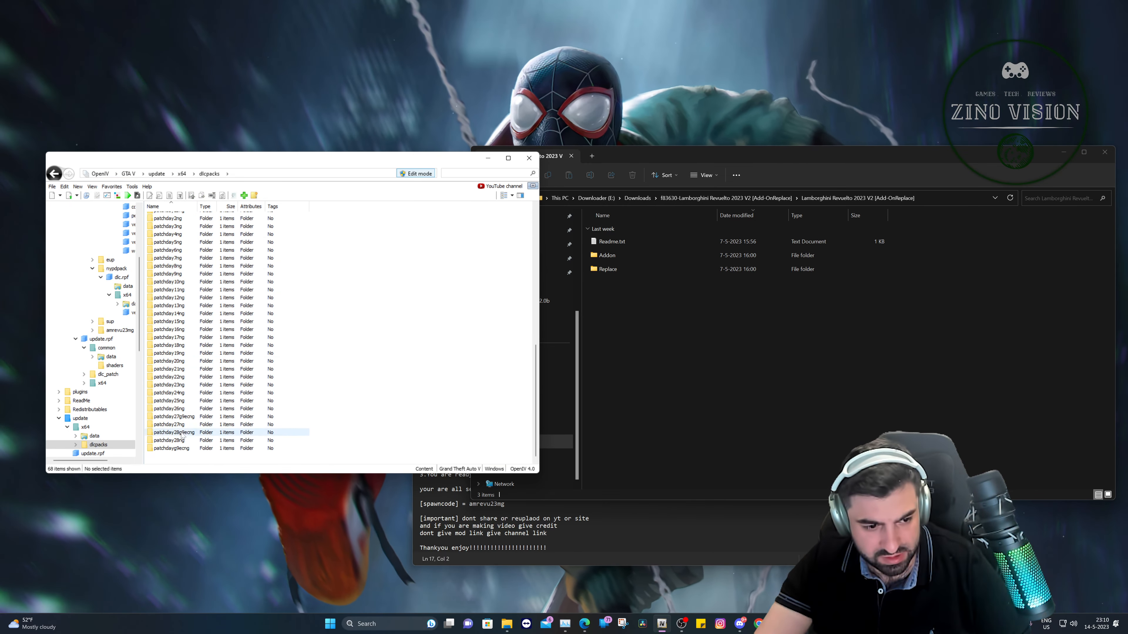
left_click(112, 445)
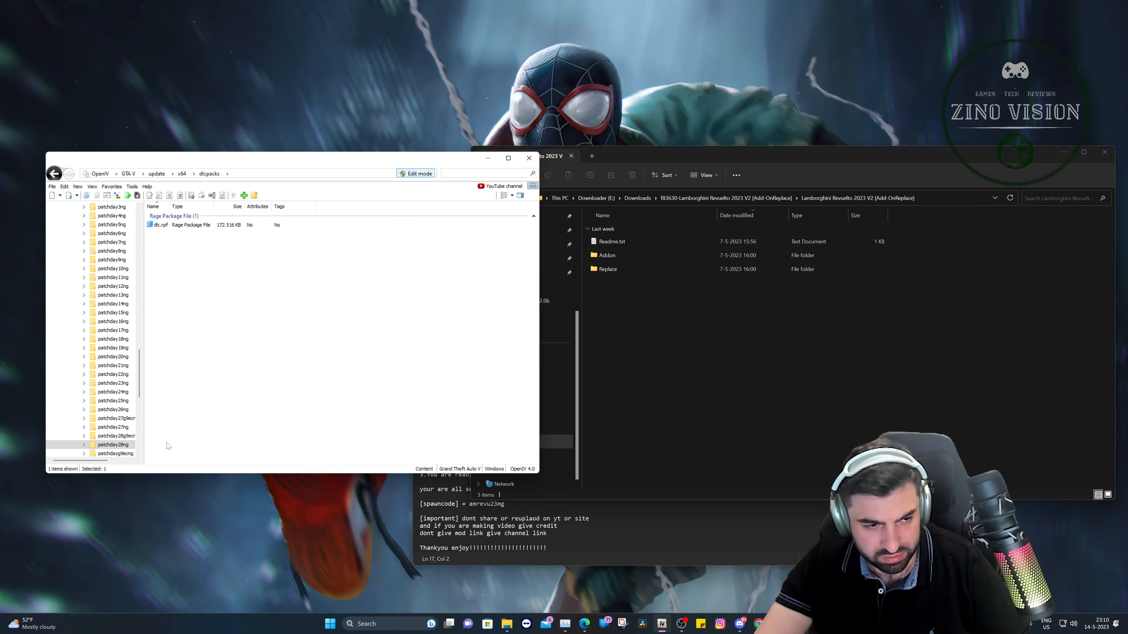
double_click(159, 224)
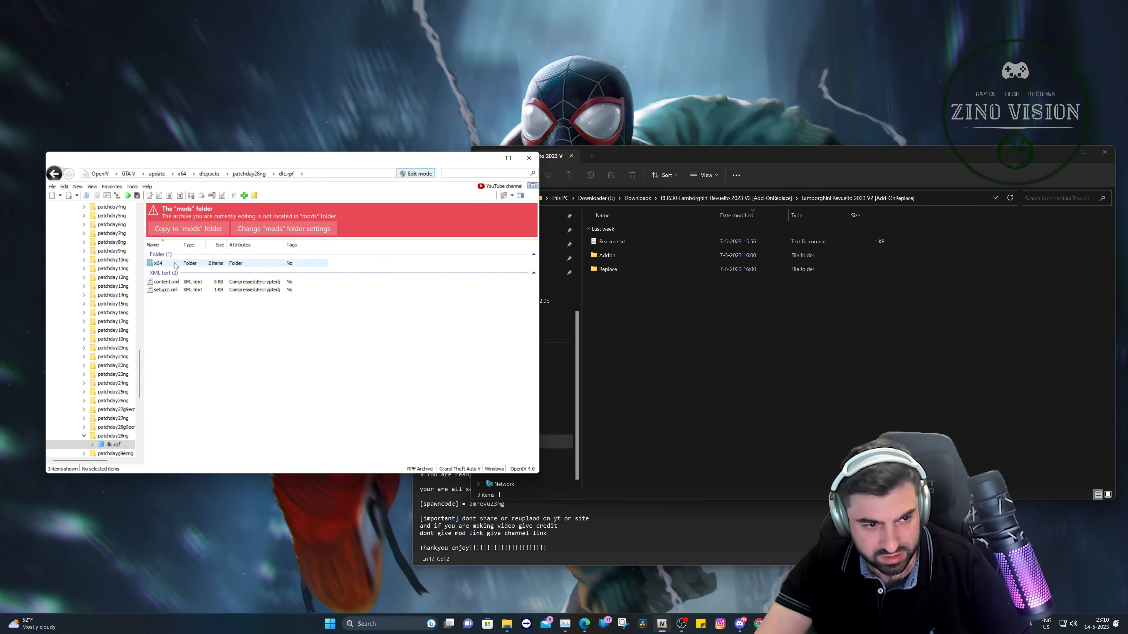
double_click(157, 263)
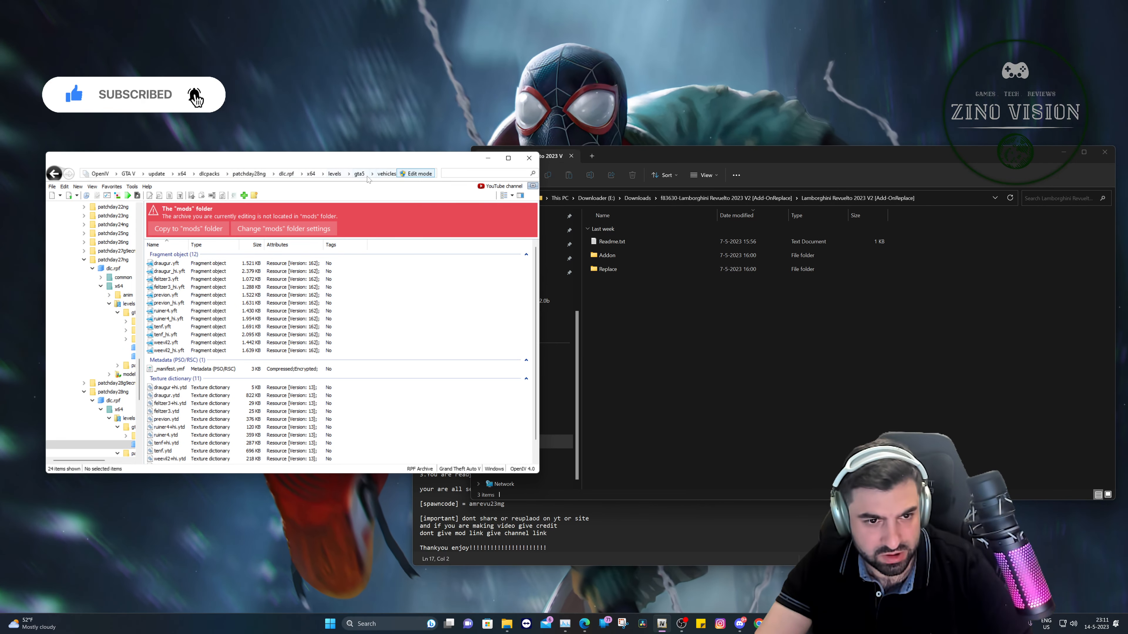
left_click(209, 173)
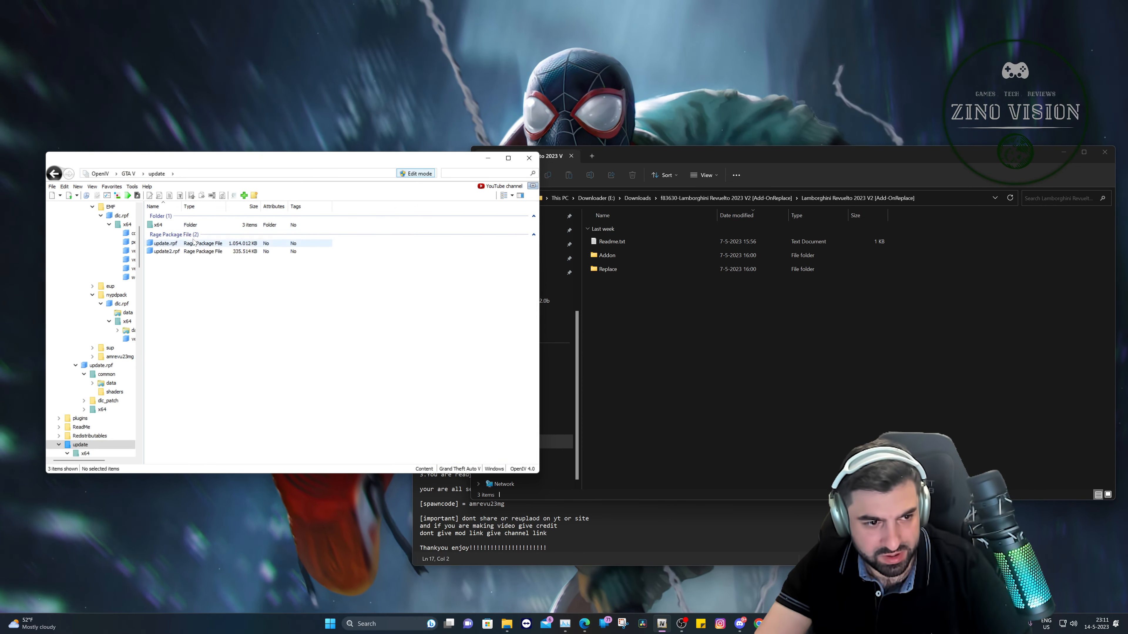
- Navigate update > x64 > patchday28ng > dlc.rpf > levels > gta5 to reach vehicles.rpf beside the Infernus files
left_click(186, 224)
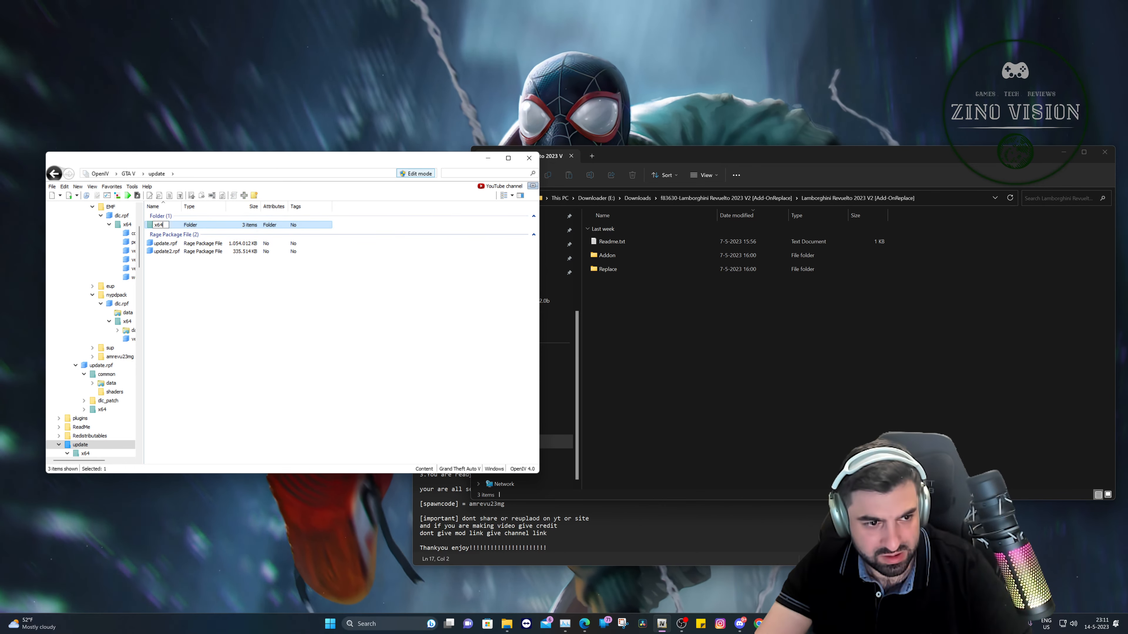
double_click(166, 225)
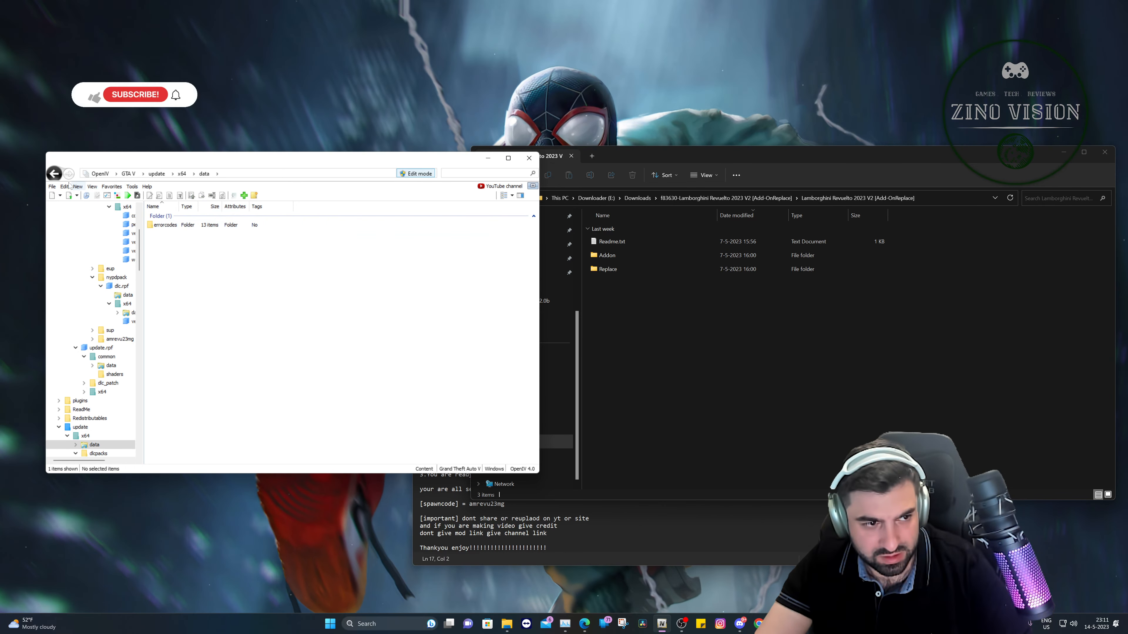
left_click(97, 444)
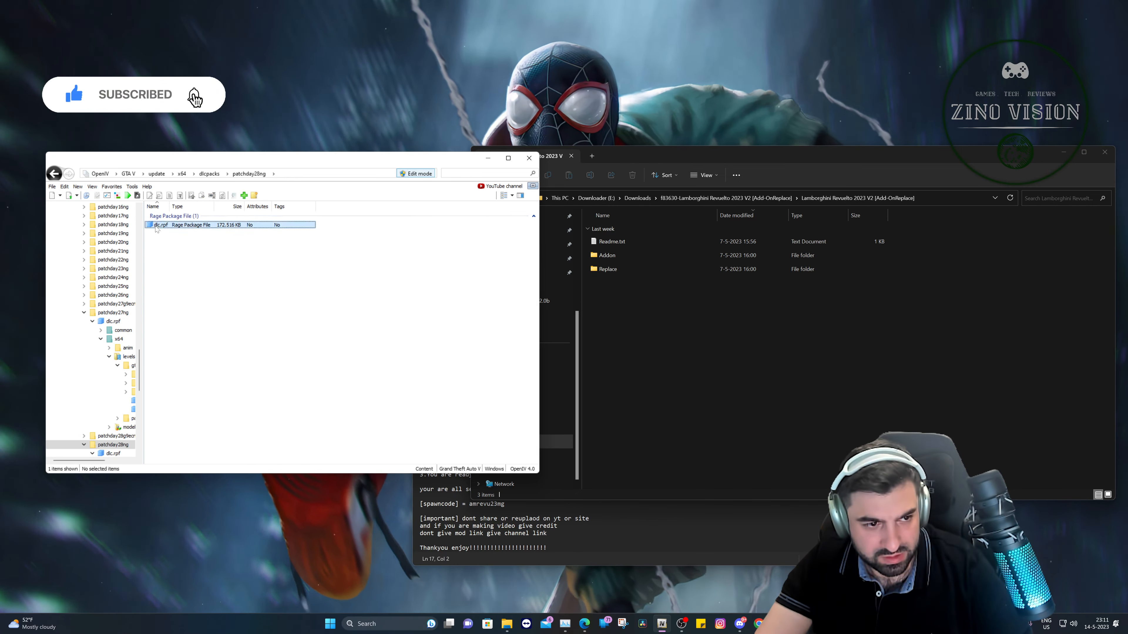
double_click(159, 224)
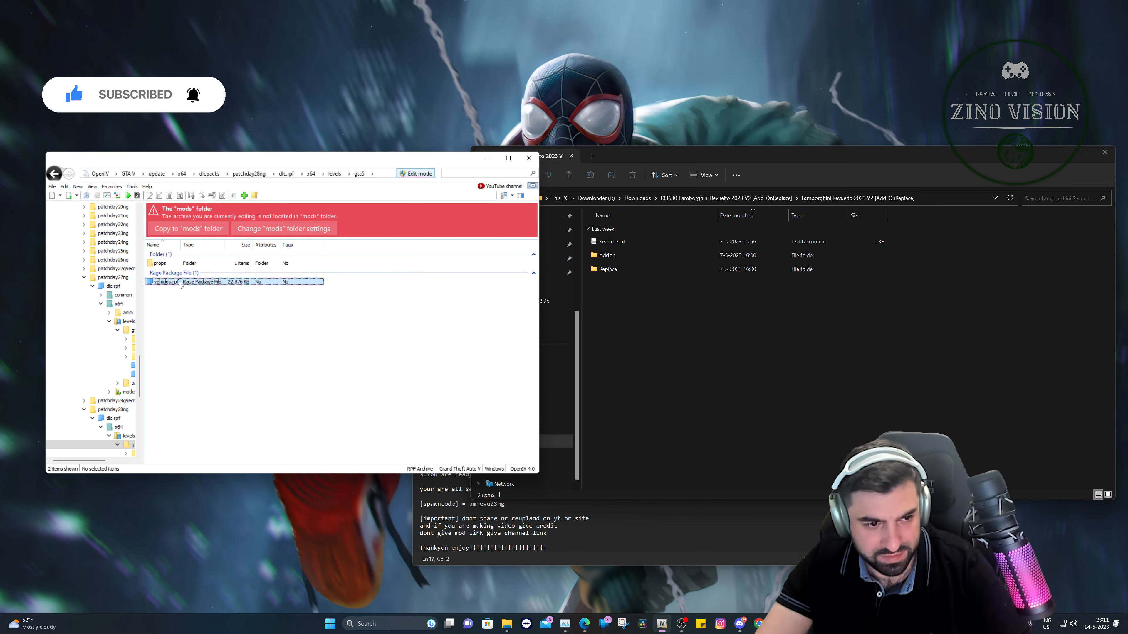
double_click(162, 281)
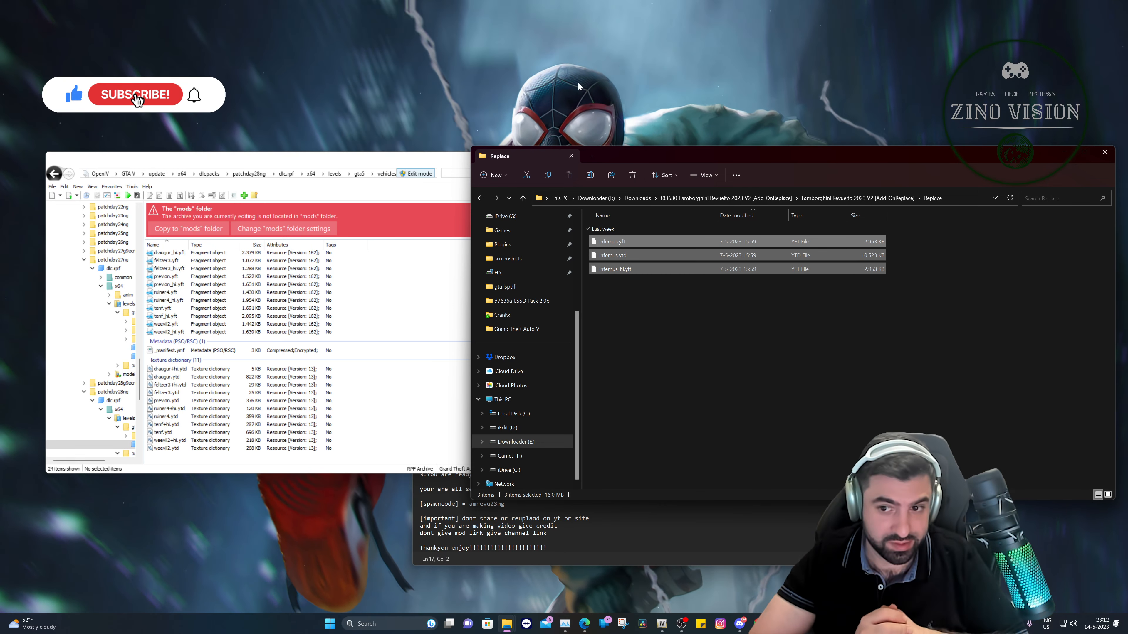
left_click(135, 94)
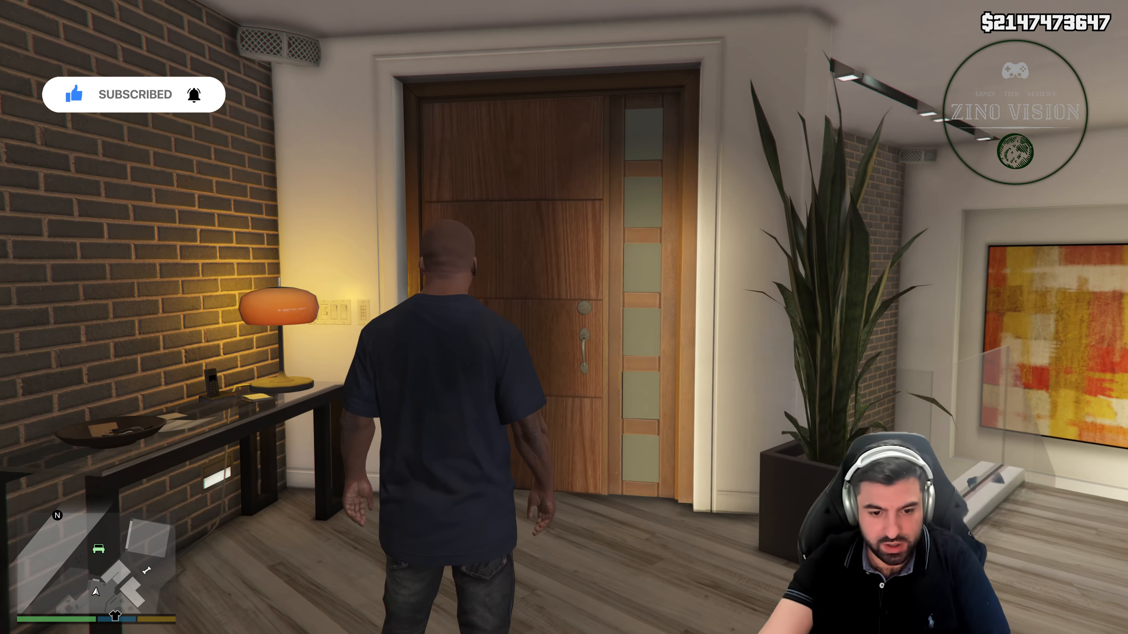
- Accelerate the white Revuelto along the hillside streets, switching to an outside camera view
key("w")
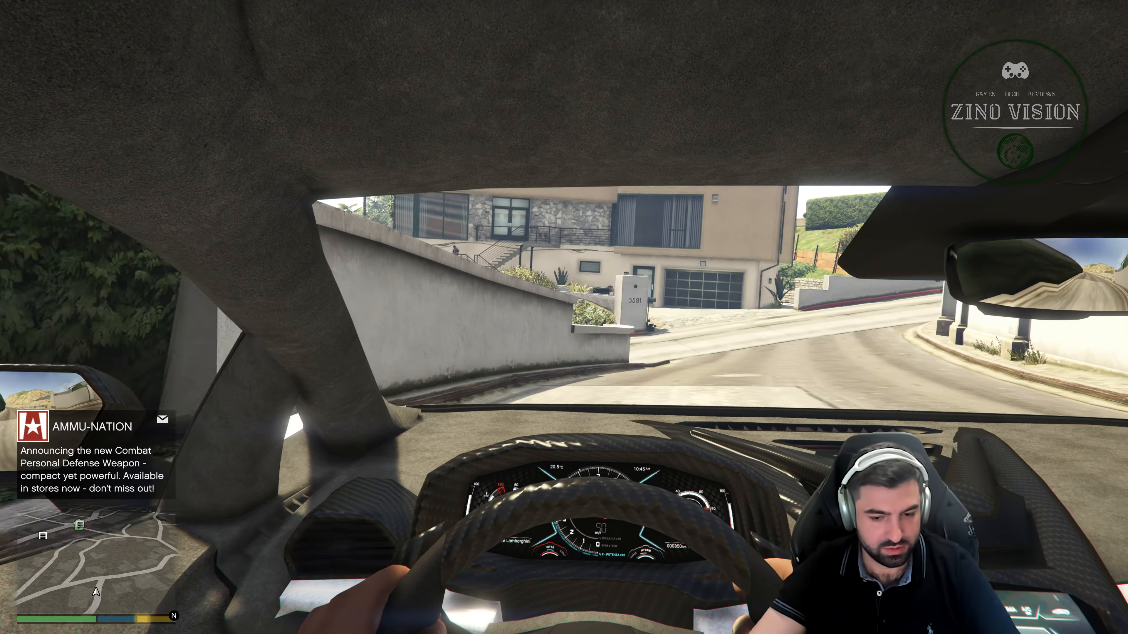
key("v")
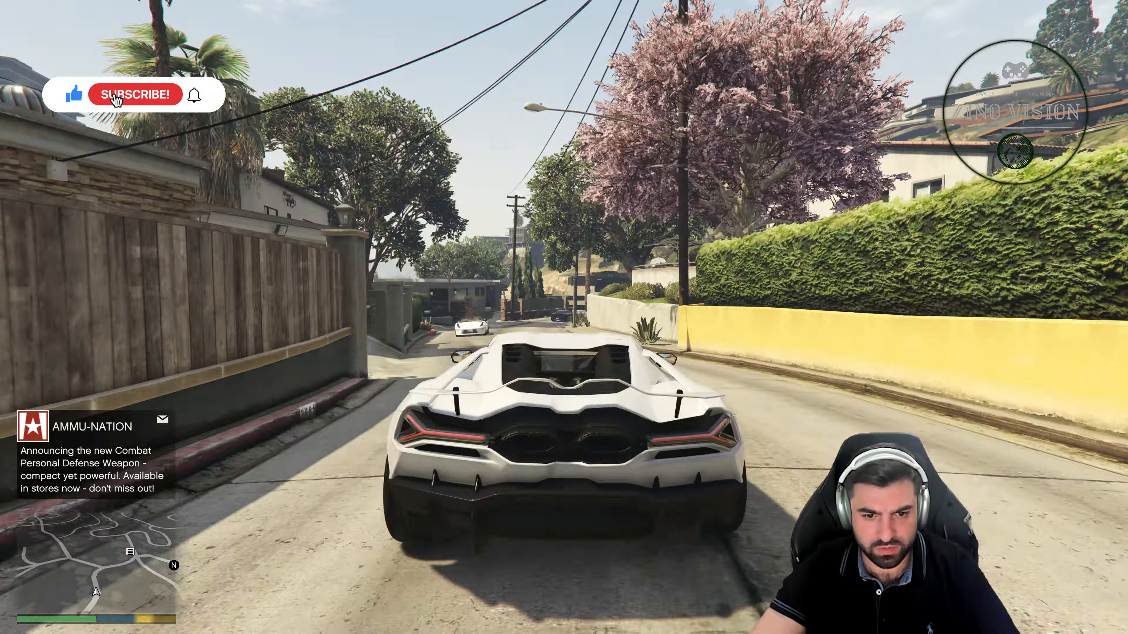
left_click(135, 94)
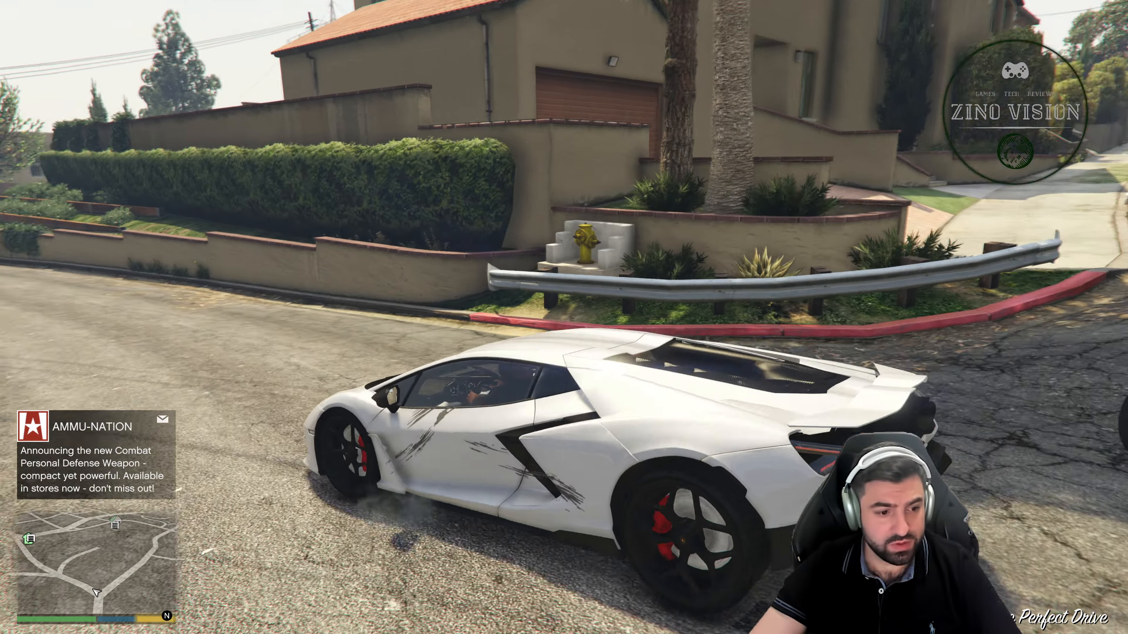
key("w")
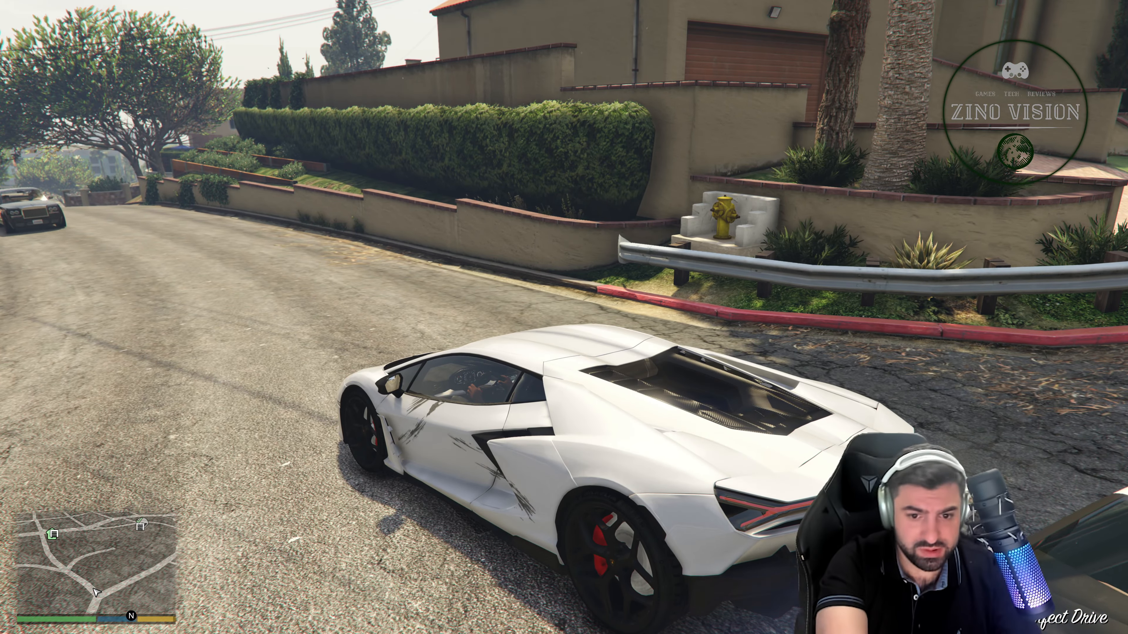